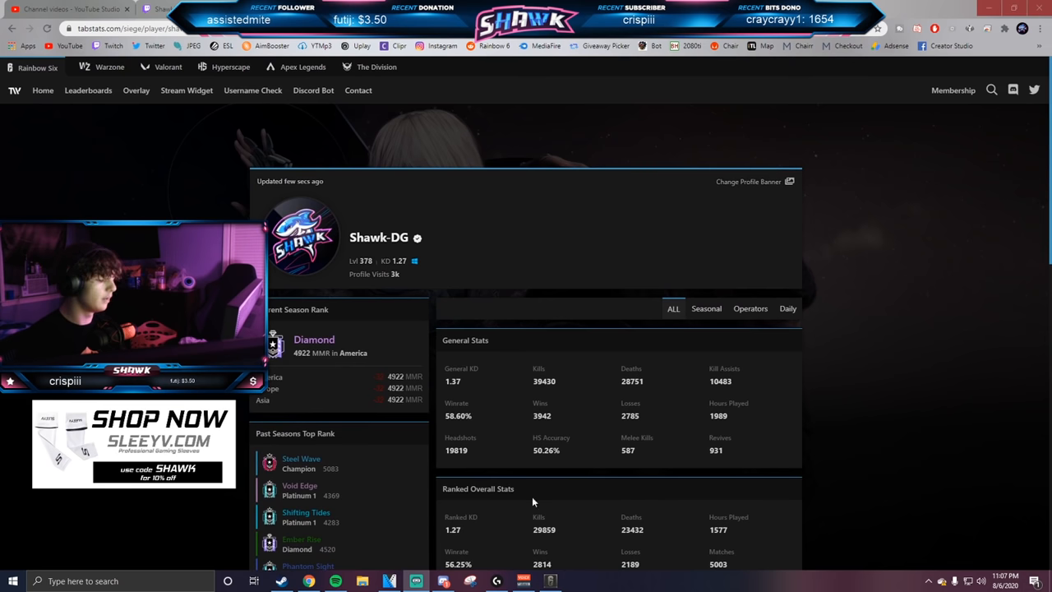
{"action": "mouse_move", "coordinate": [260, 163]}
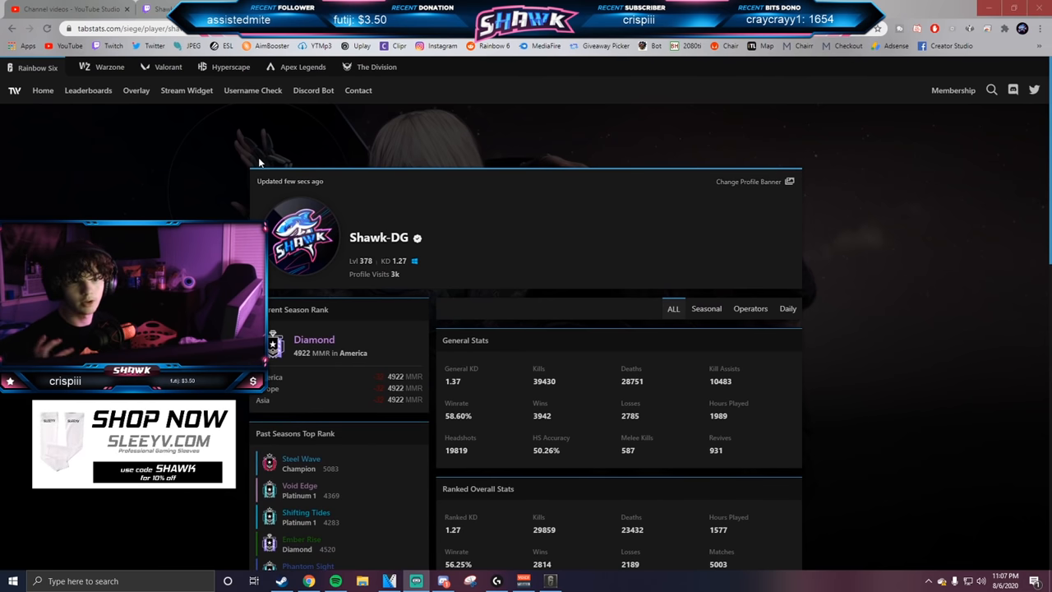
Switch from the Shawk-DG R6 Tabstats profile to the streamer's YouTube channel page.
{"action": "left_click", "coordinate": [165, 10]}
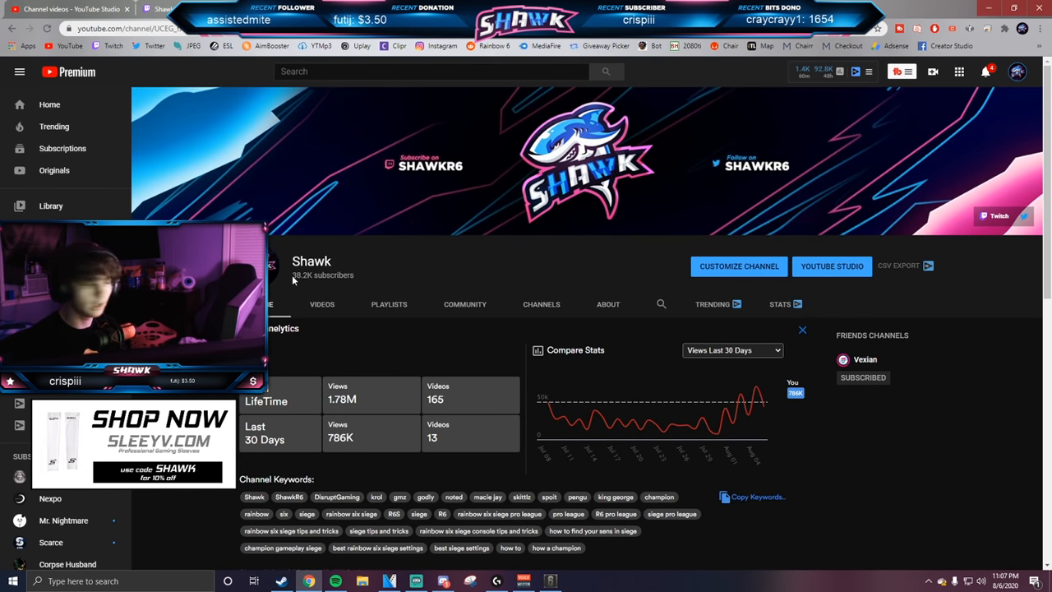
Switch to the ShawkR6 Twitch channel page, showing the stream offline.
{"action": "left_click", "coordinate": [165, 9]}
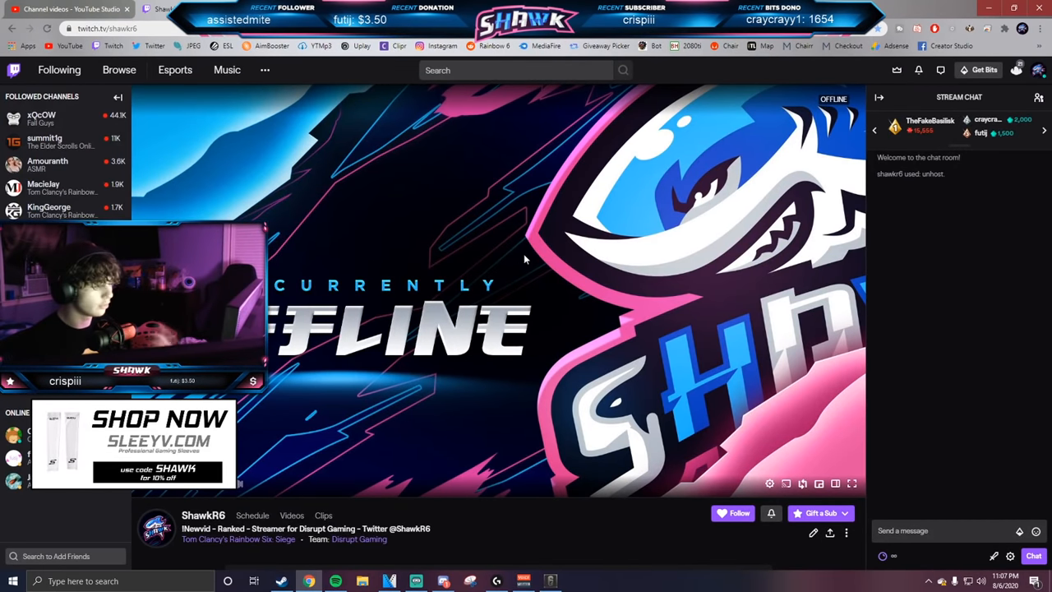
{"action": "mouse_move", "coordinate": [370, 328]}
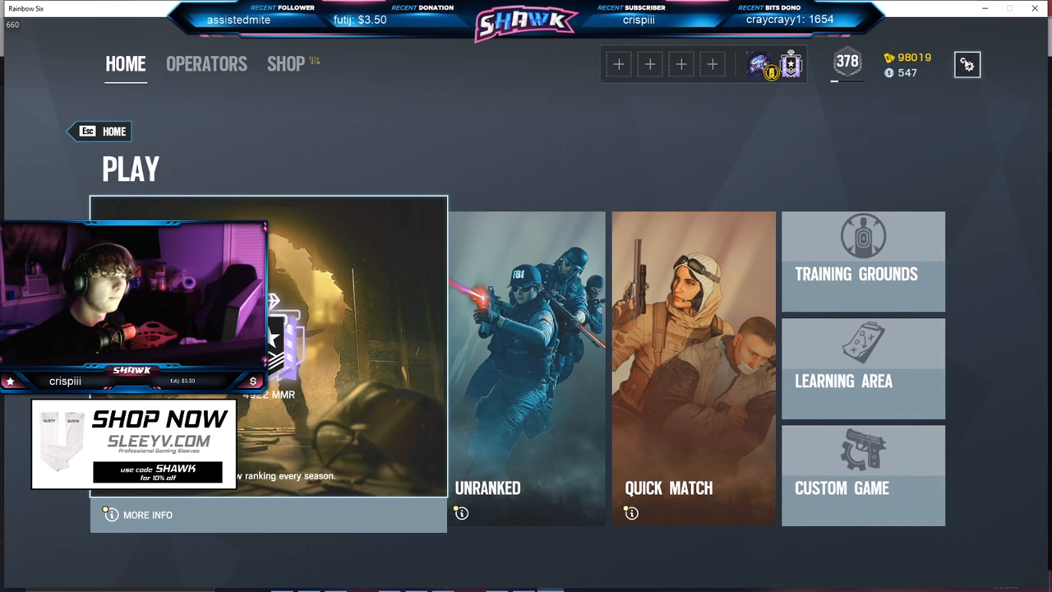
Bring up the Rainbow Six Siege Options menu from the gear icon, landing on General settings.
{"action": "left_click", "coordinate": [967, 64]}
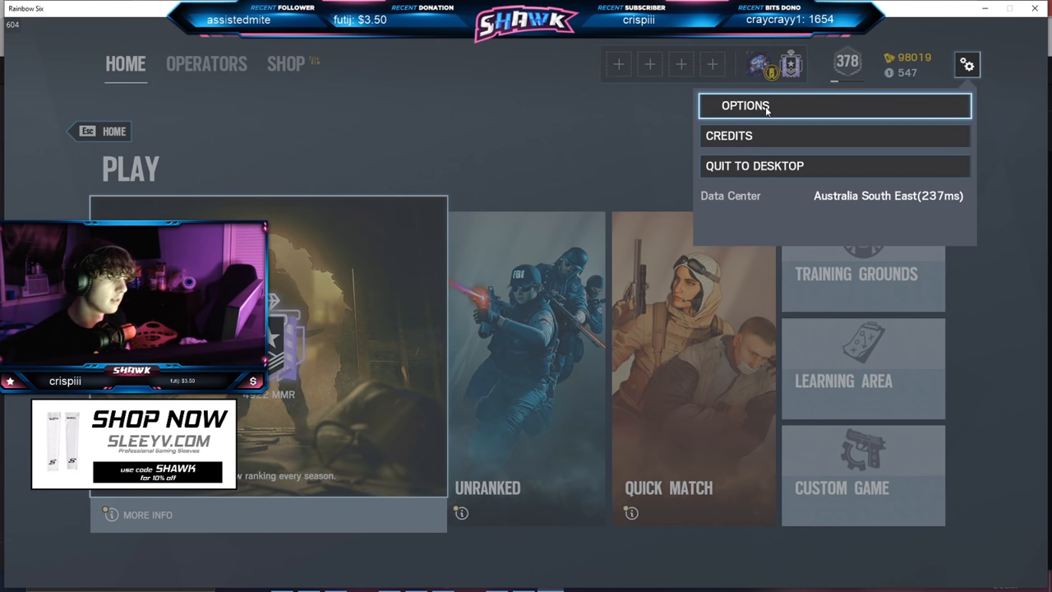
{"action": "left_click", "coordinate": [966, 64]}
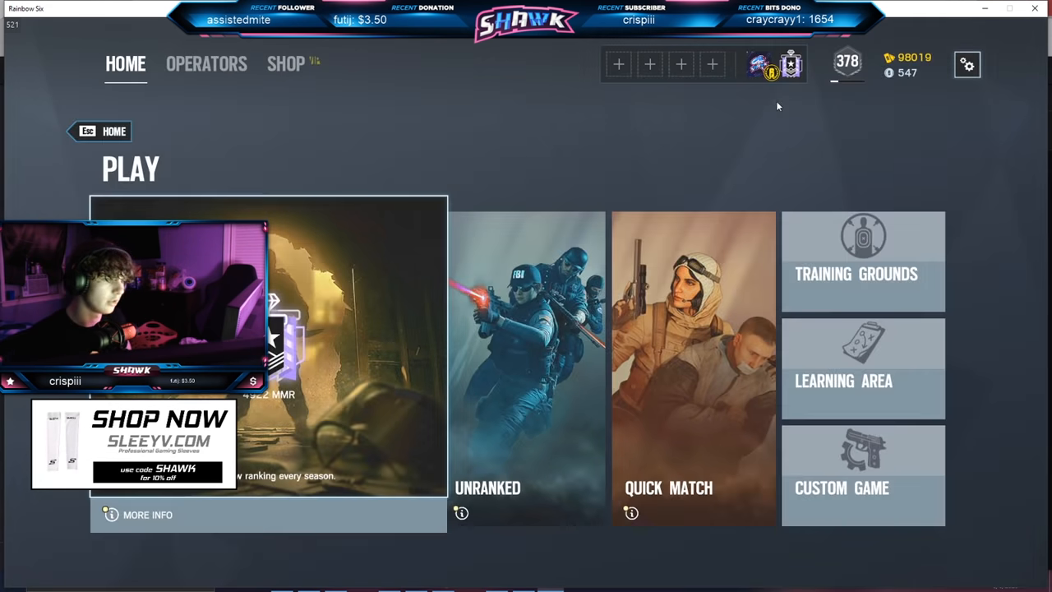
{"action": "left_click", "coordinate": [967, 65]}
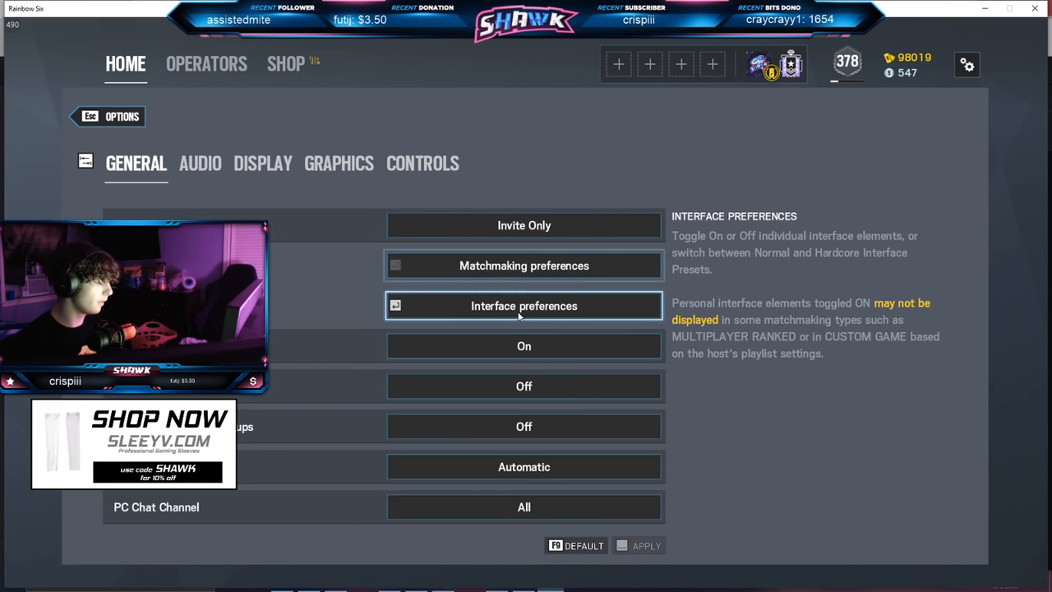
{"action": "left_click", "coordinate": [522, 304]}
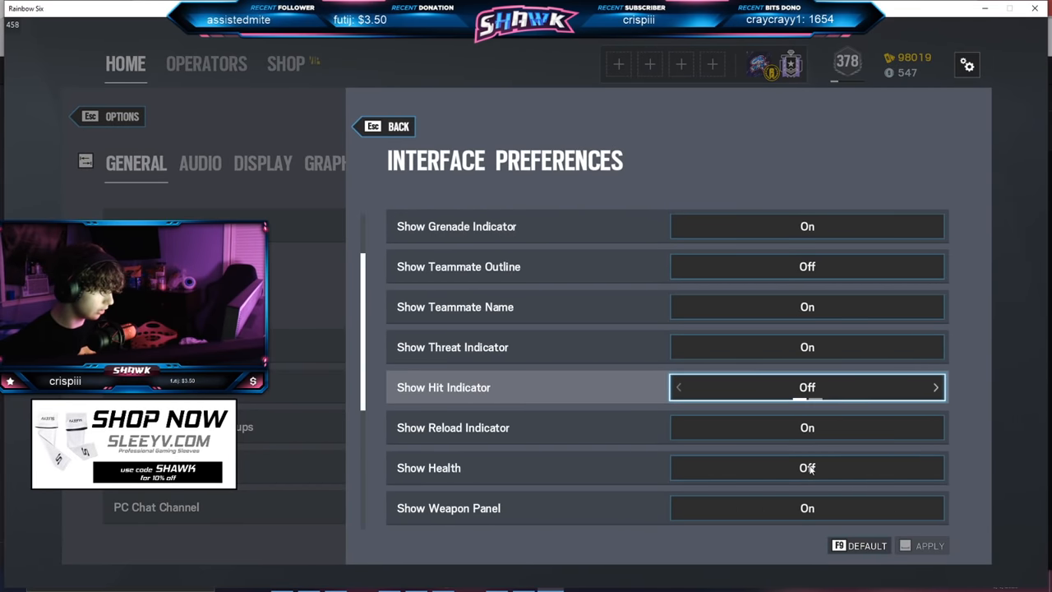
{"action": "scroll", "scroll_direction": "down", "scroll_amount": 3}
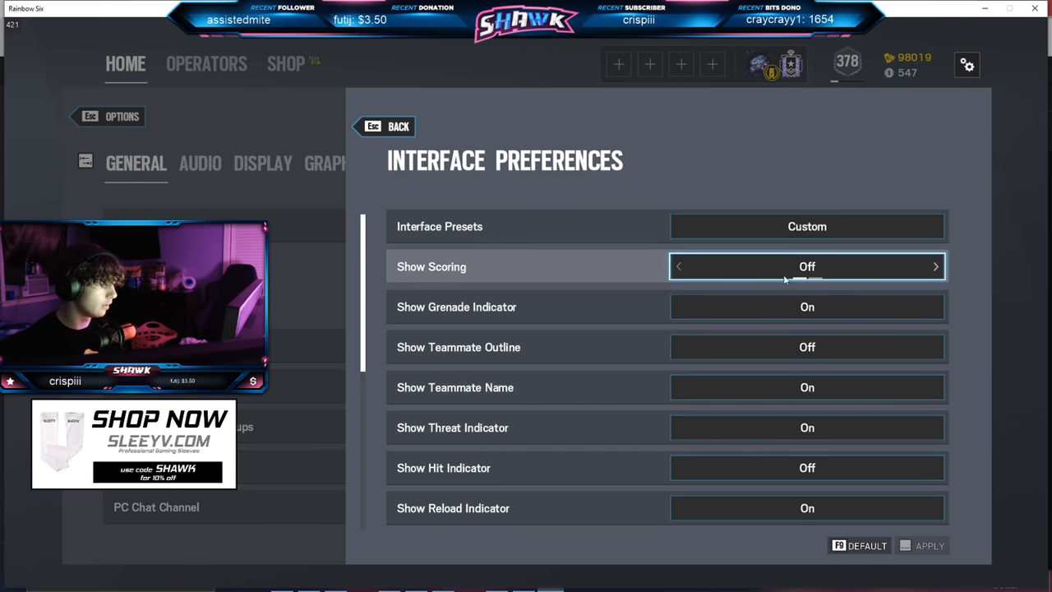
{"action": "mouse_move", "coordinate": [664, 388]}
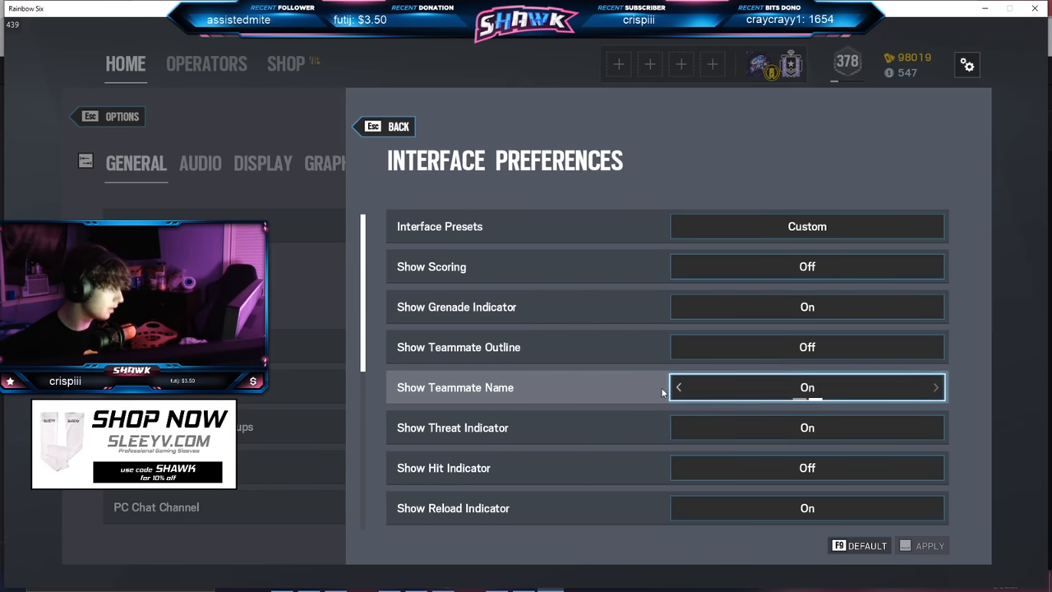
{"action": "scroll", "scroll_direction": "down", "scroll_amount": 3}
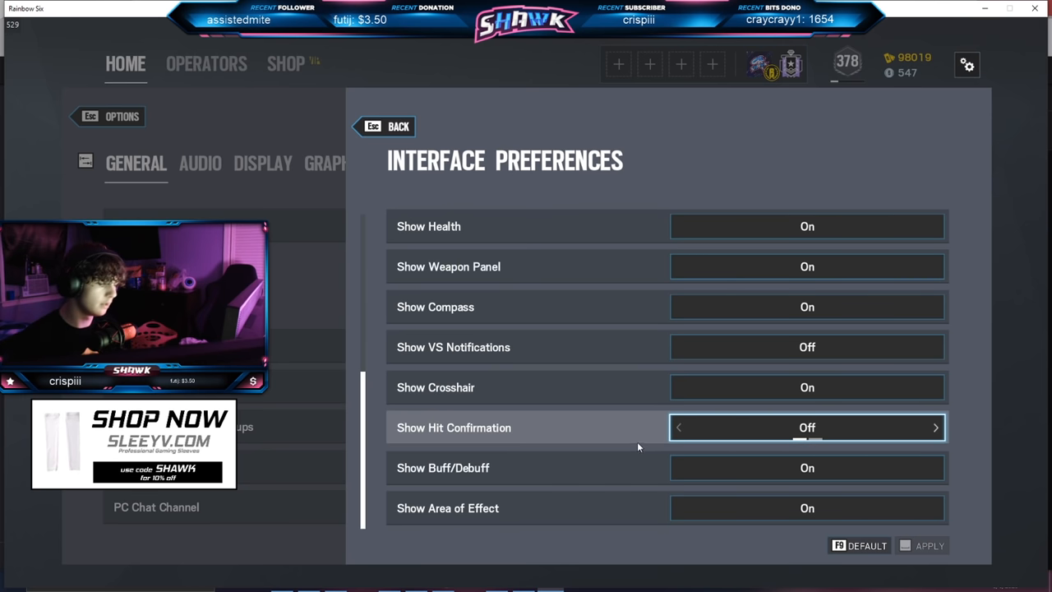
{"action": "scroll", "scroll_direction": "down", "scroll_amount": 3}
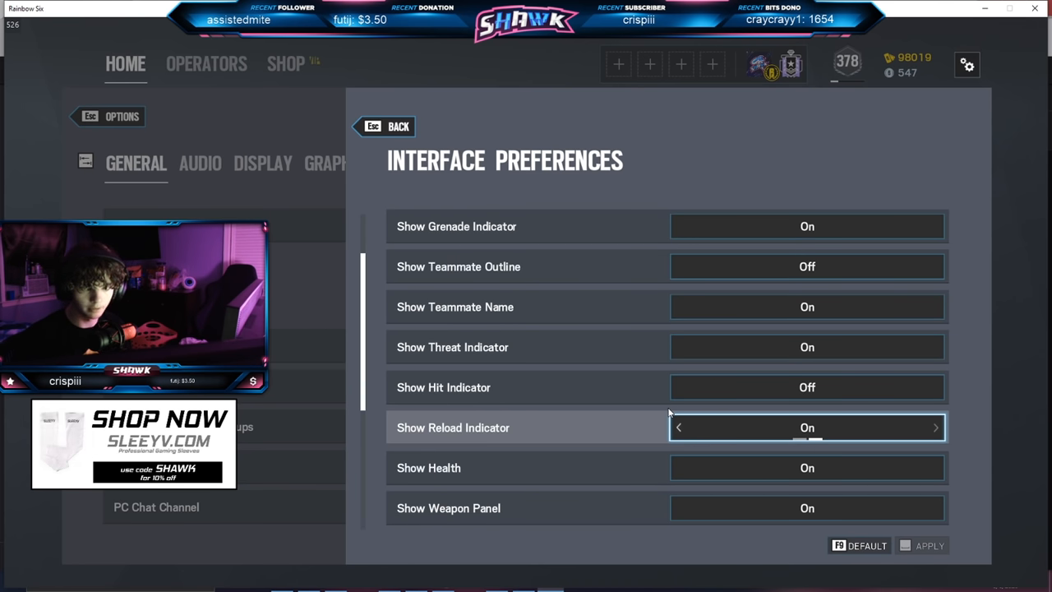
{"action": "scroll", "scroll_direction": "up", "scroll_amount": 3}
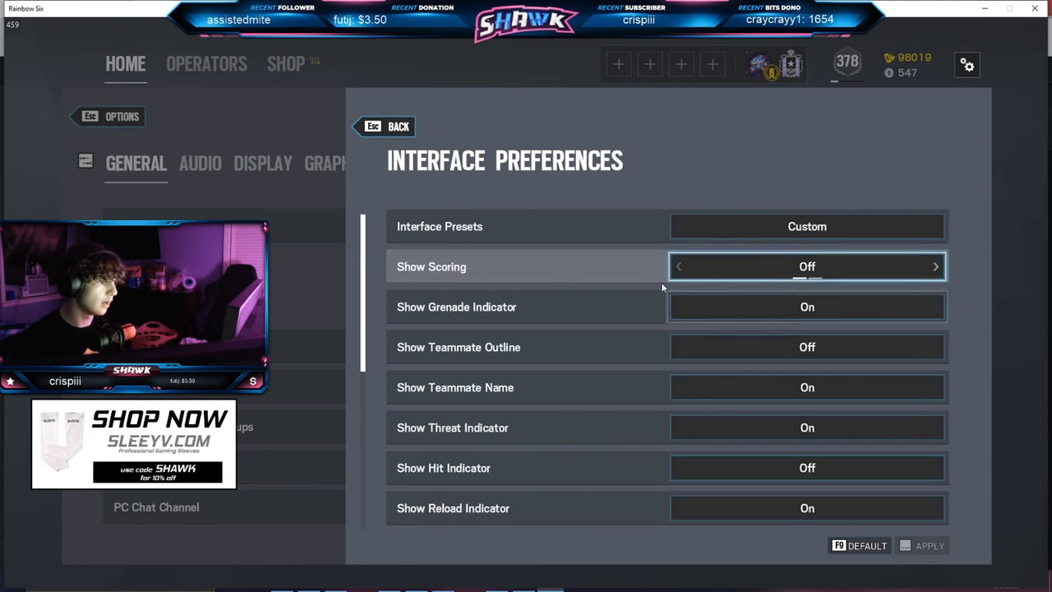
{"action": "mouse_move", "coordinate": [807, 307]}
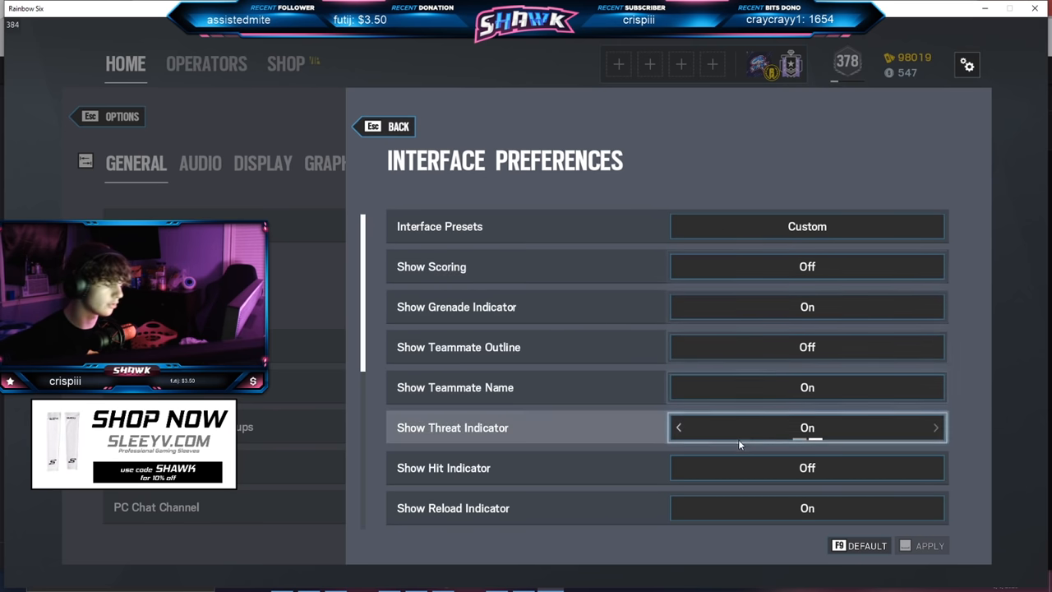
{"action": "scroll", "scroll_direction": "down", "scroll_amount": 3}
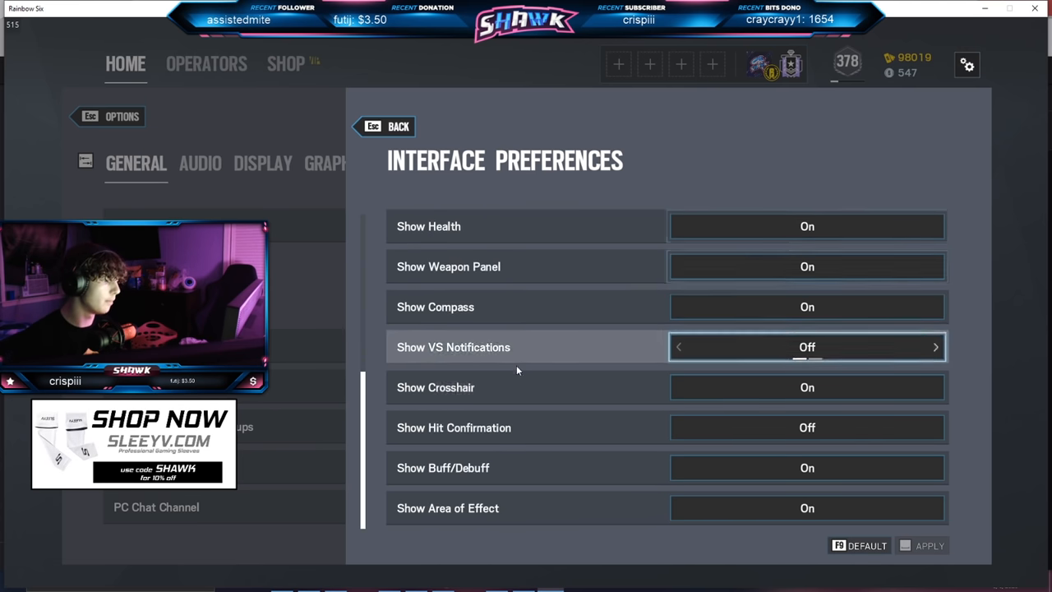
{"action": "left_click", "coordinate": [385, 125]}
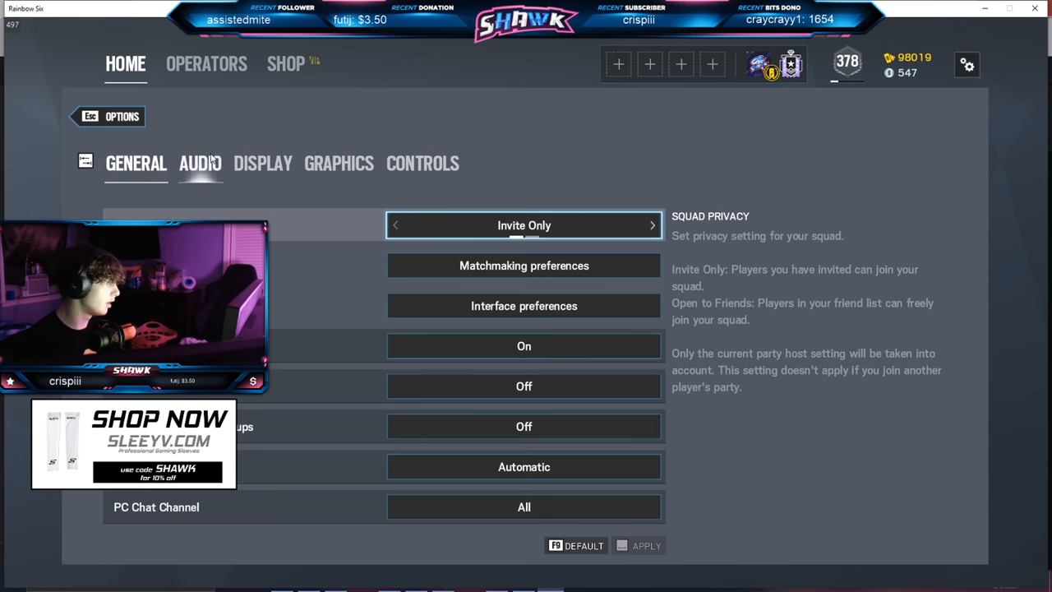
Review the Audio options and move to Display, cycling Display Mode on monitor XB252Q at 1920x1080, FOV 84.
{"action": "left_click", "coordinate": [201, 162]}
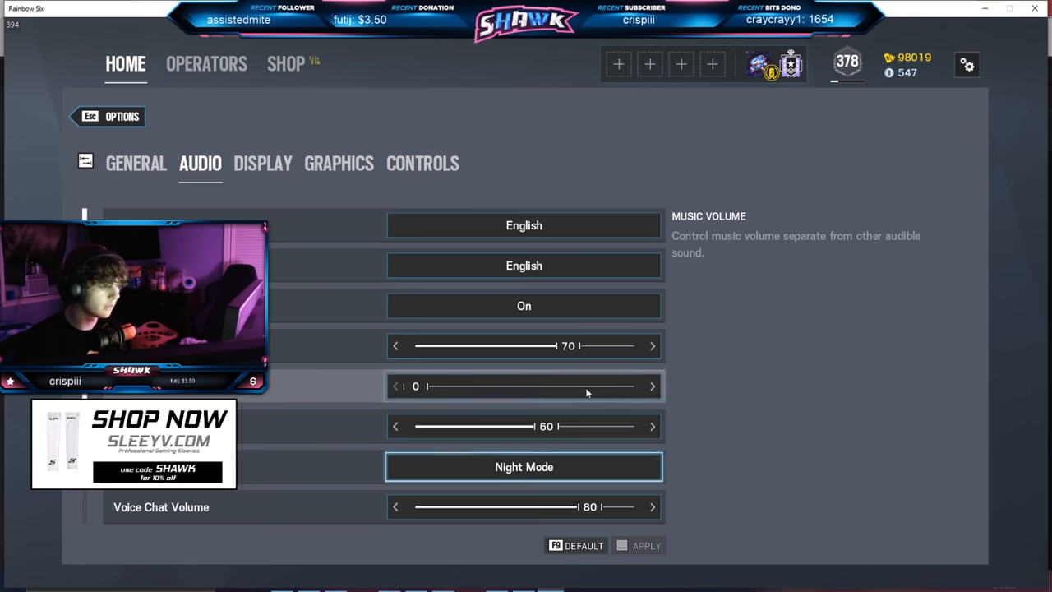
{"action": "left_click", "coordinate": [522, 387]}
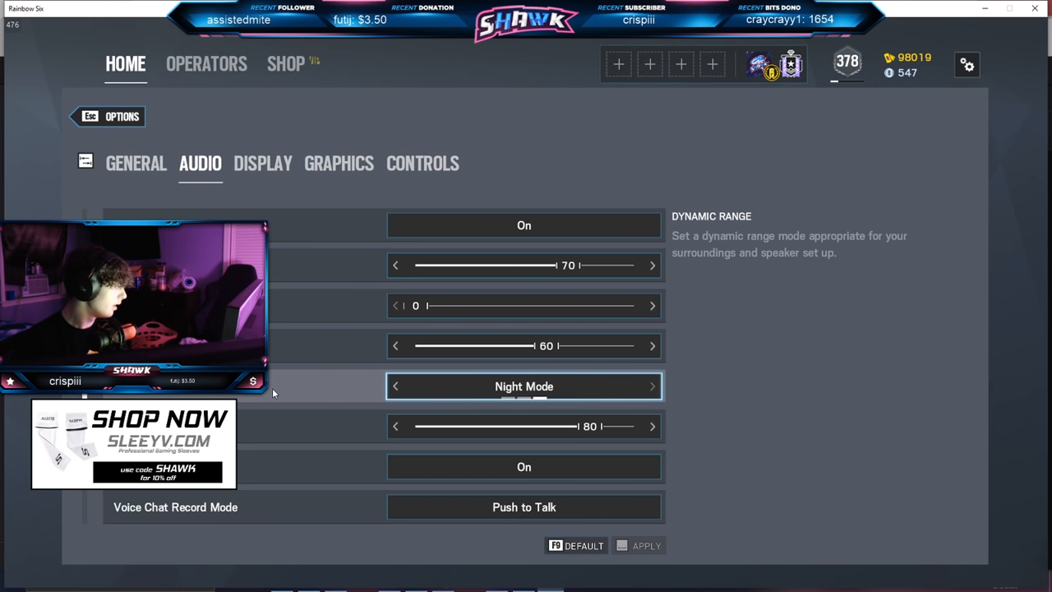
{"action": "mouse_move", "coordinate": [344, 388]}
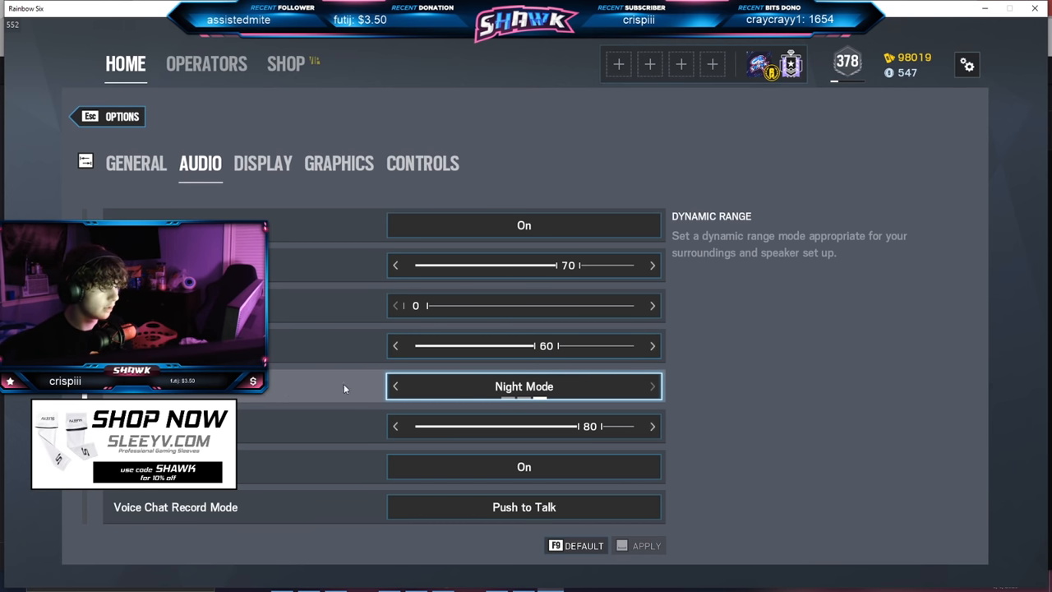
{"action": "left_click", "coordinate": [651, 386]}
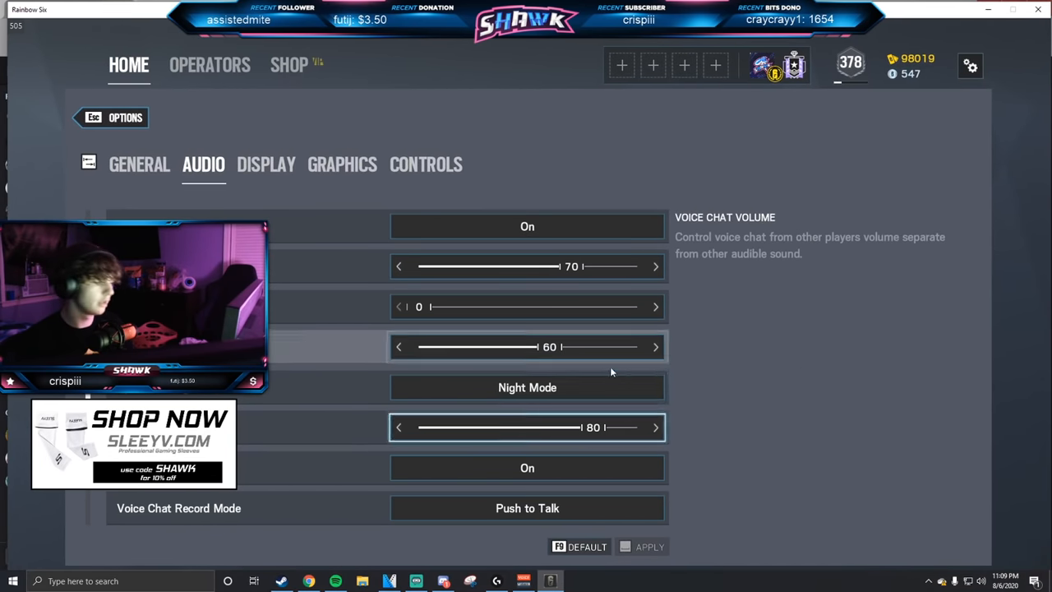
{"action": "scroll", "scroll_direction": "down", "scroll_amount": 3}
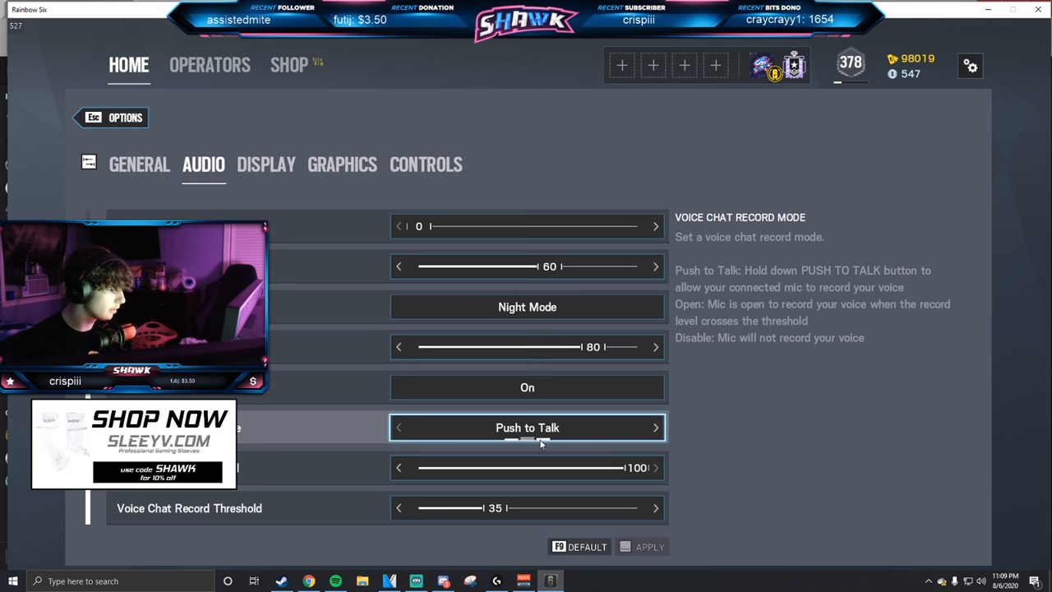
{"action": "mouse_move", "coordinate": [556, 503]}
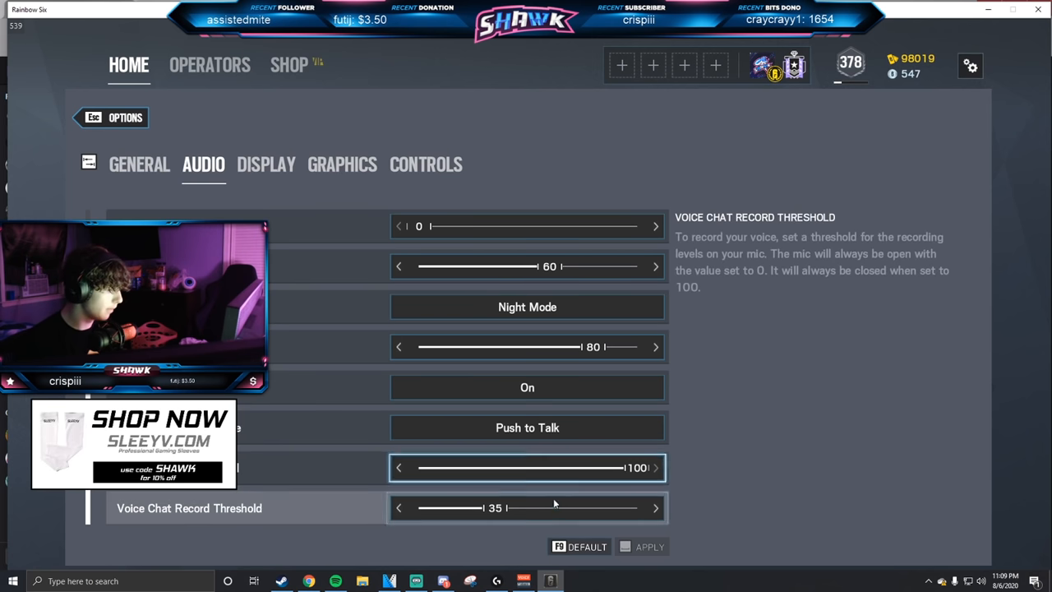
{"action": "left_click", "coordinate": [267, 165]}
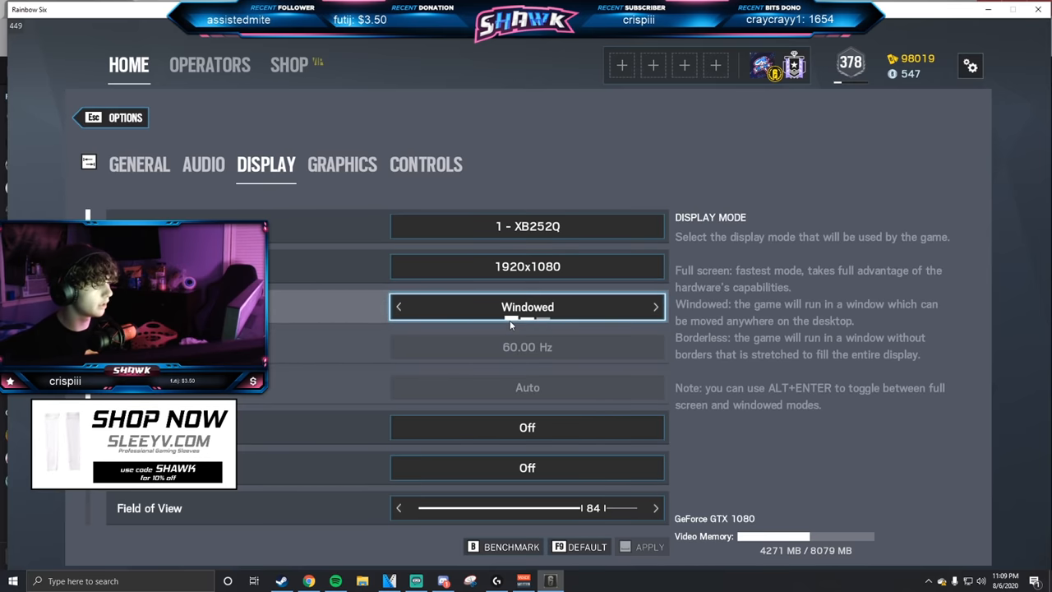
Restore Full Screen, leave brightness calibration, and go to Graphics cancelling the pending display changes.
{"action": "left_click", "coordinate": [654, 308]}
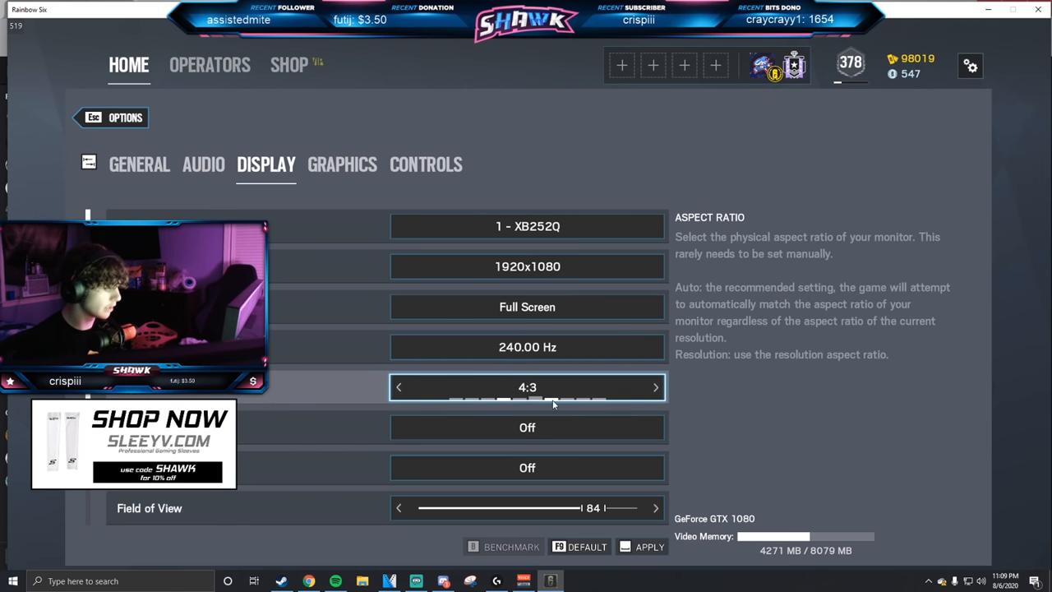
{"action": "mouse_move", "coordinate": [546, 388]}
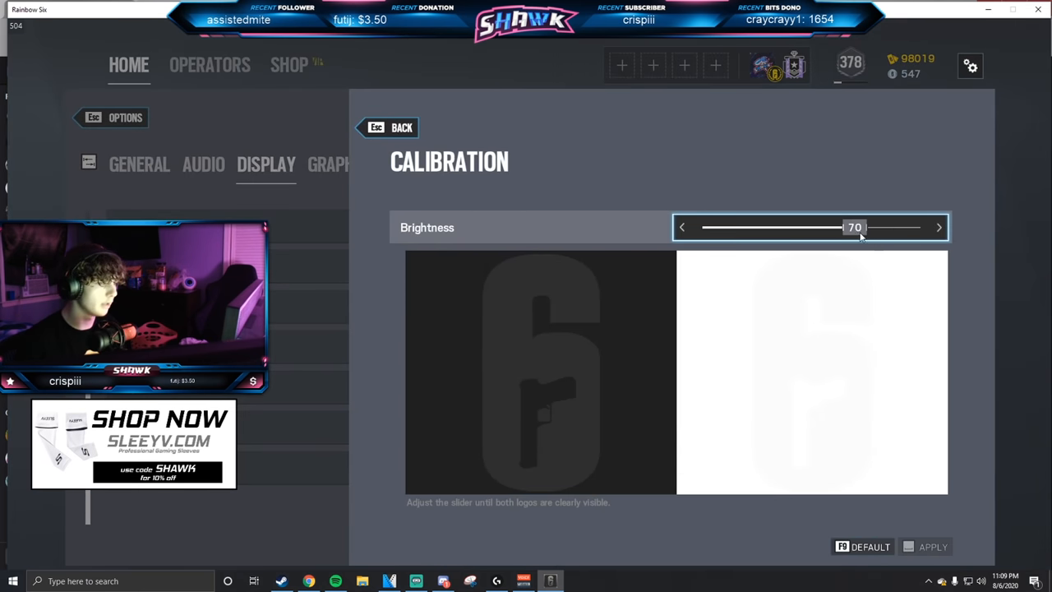
{"action": "left_click", "coordinate": [388, 128]}
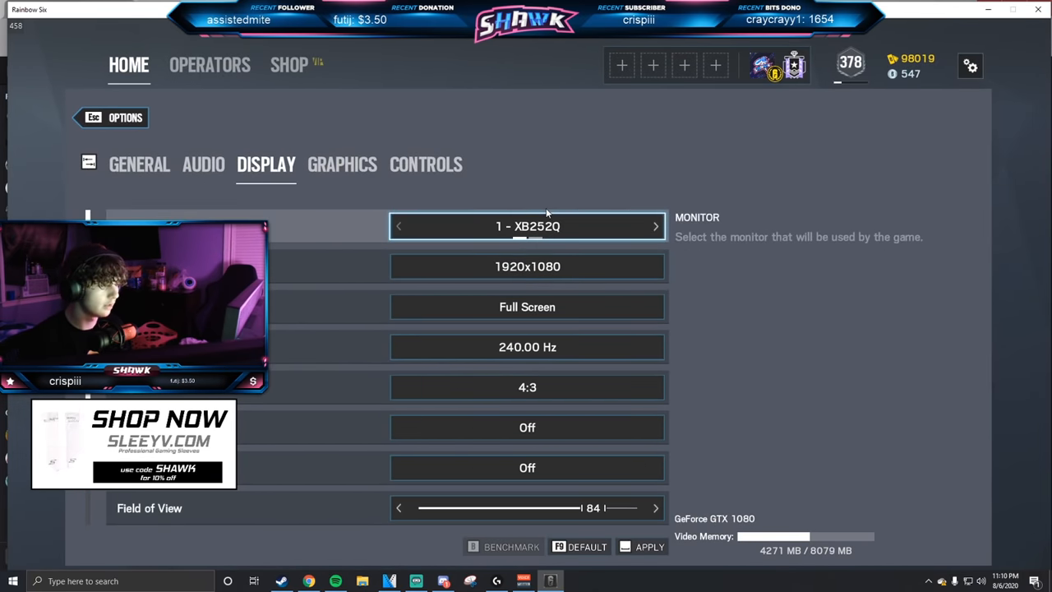
{"action": "mouse_move", "coordinate": [424, 203]}
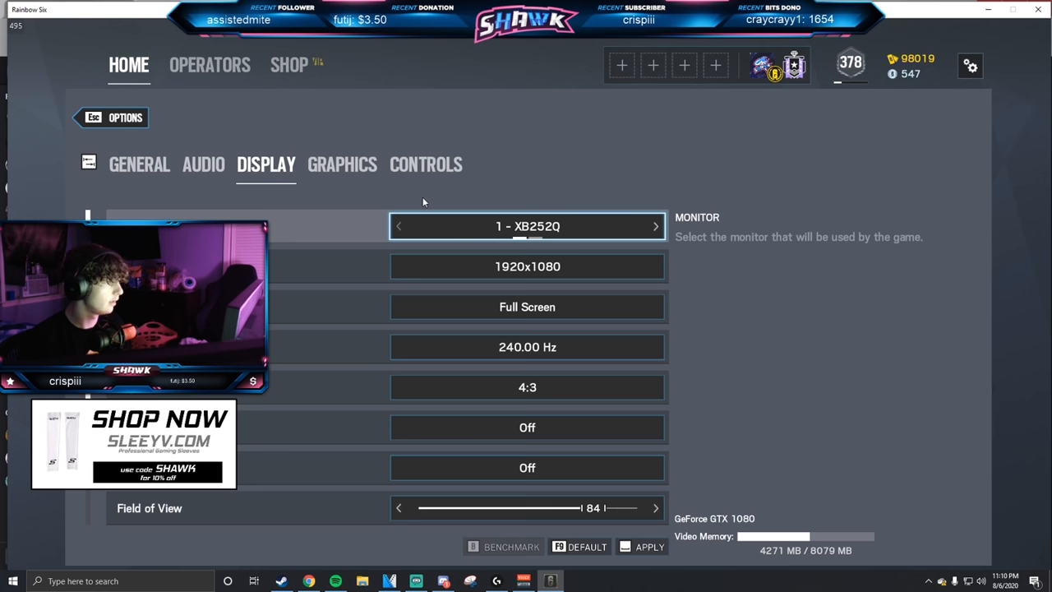
{"action": "left_click", "coordinate": [650, 546]}
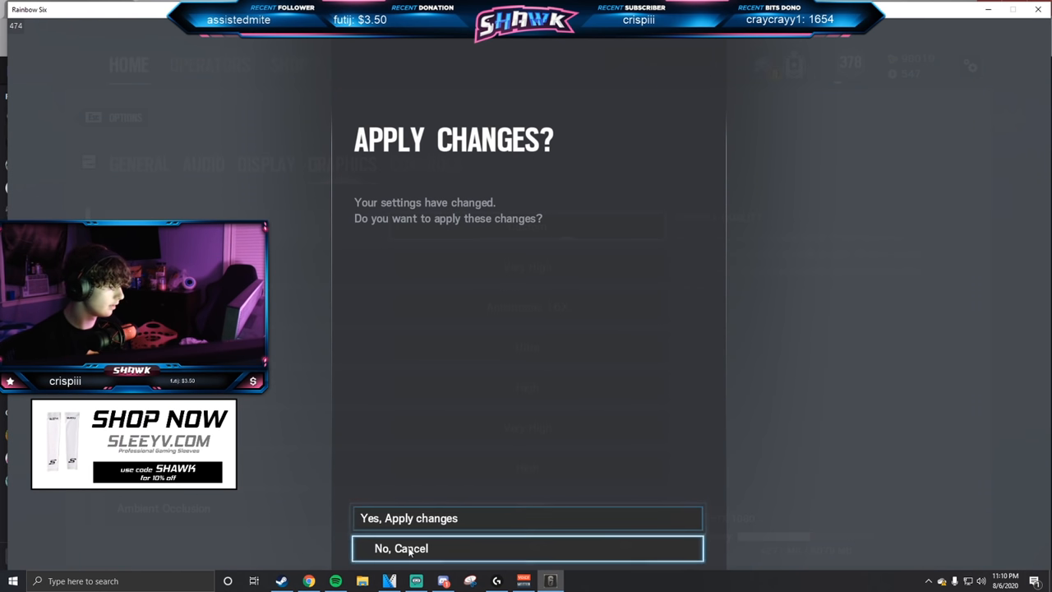
{"action": "left_click", "coordinate": [526, 549]}
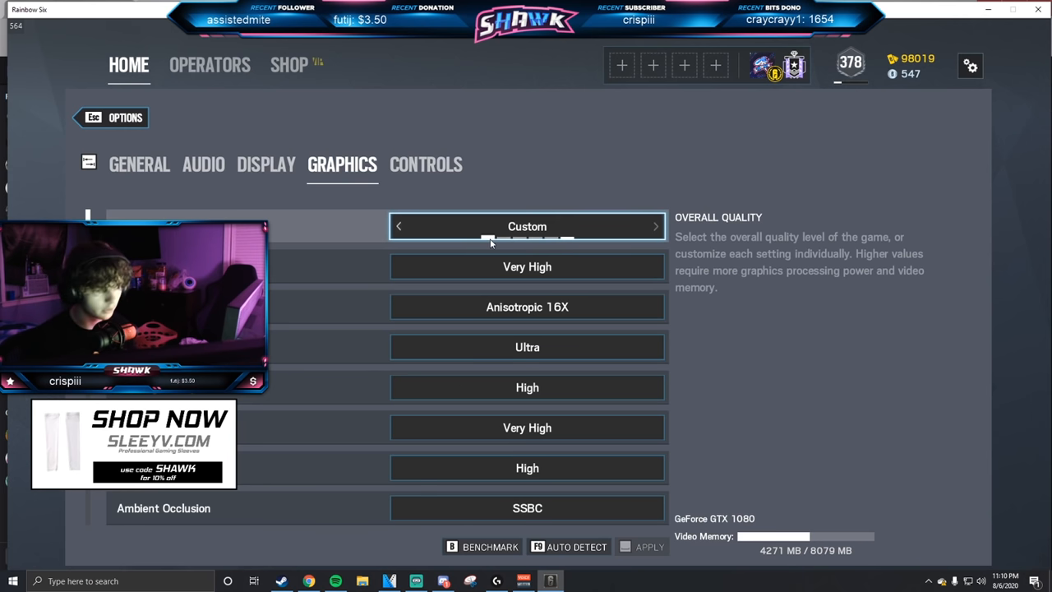
Lower Shadow Quality to Low, check Lens Effects and Zoom-in Depth of Field Off, then move on to Controls.
{"action": "left_click", "coordinate": [398, 307]}
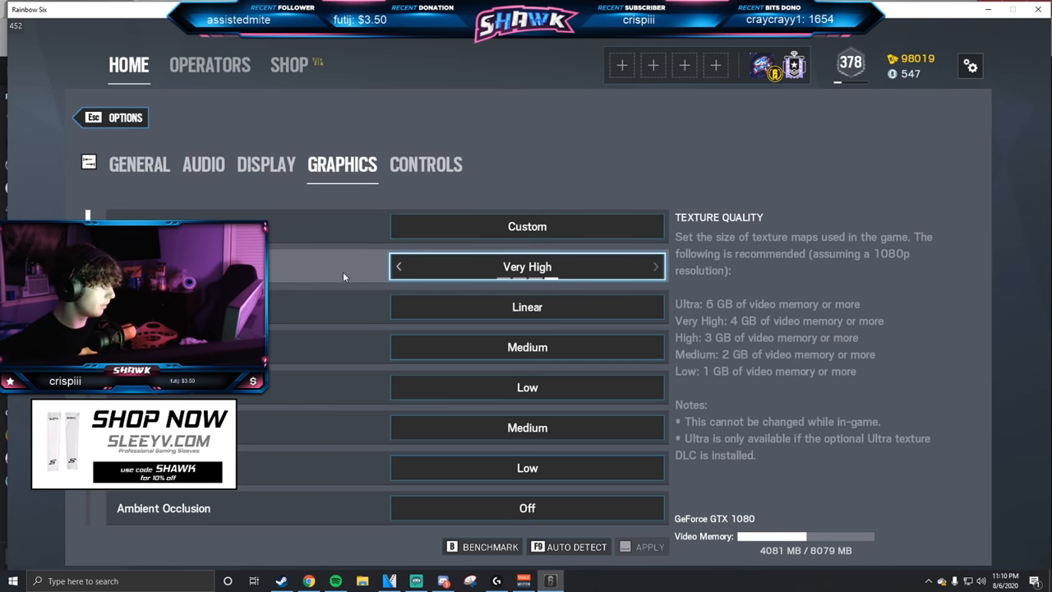
{"action": "mouse_move", "coordinate": [480, 273]}
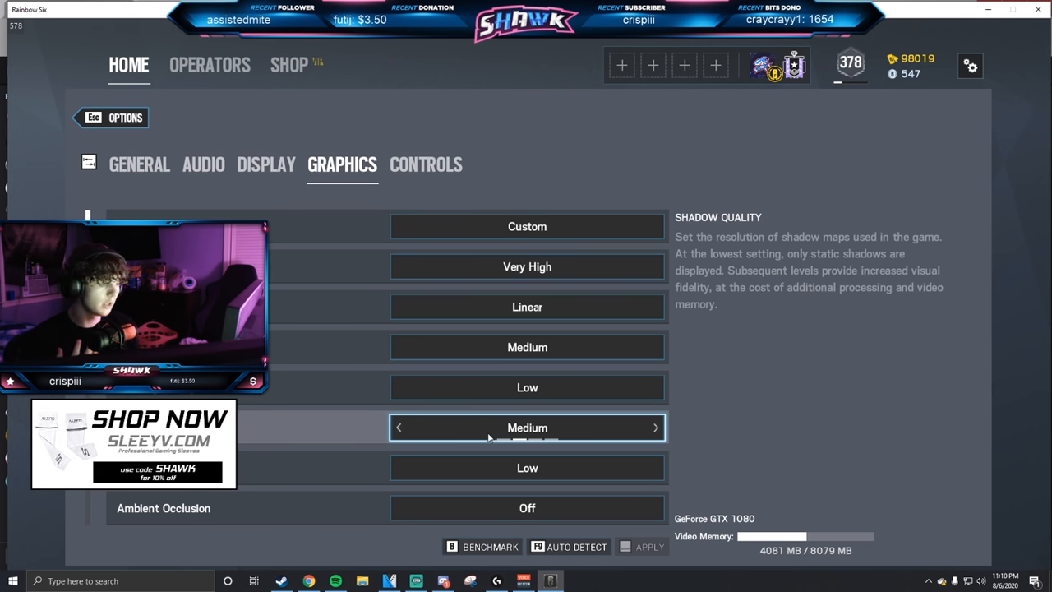
{"action": "left_click", "coordinate": [398, 427]}
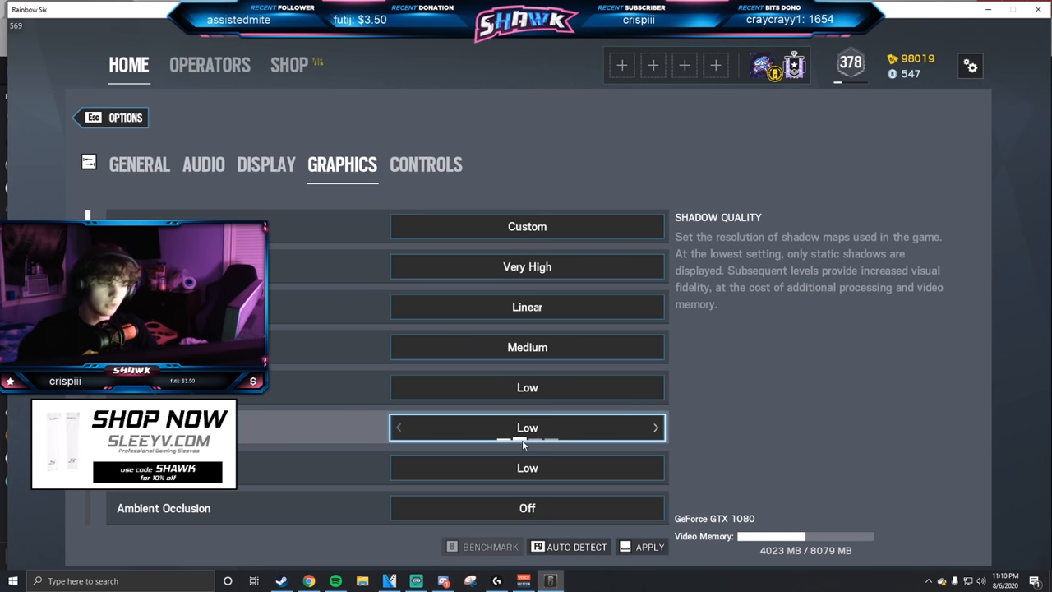
{"action": "left_click", "coordinate": [655, 427]}
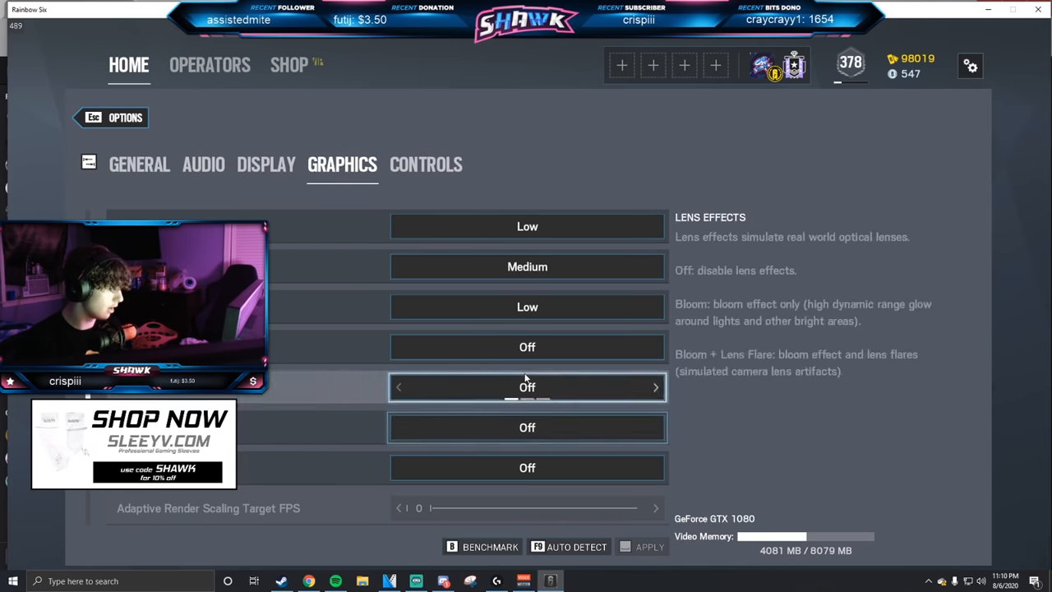
{"action": "scroll", "scroll_direction": "down", "scroll_amount": 3}
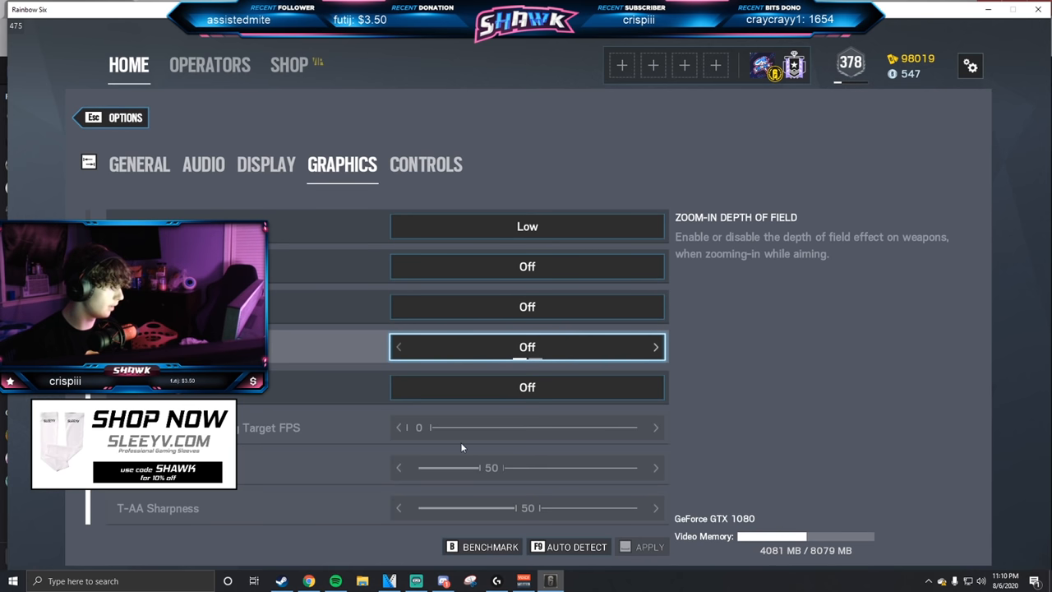
{"action": "mouse_move", "coordinate": [502, 457]}
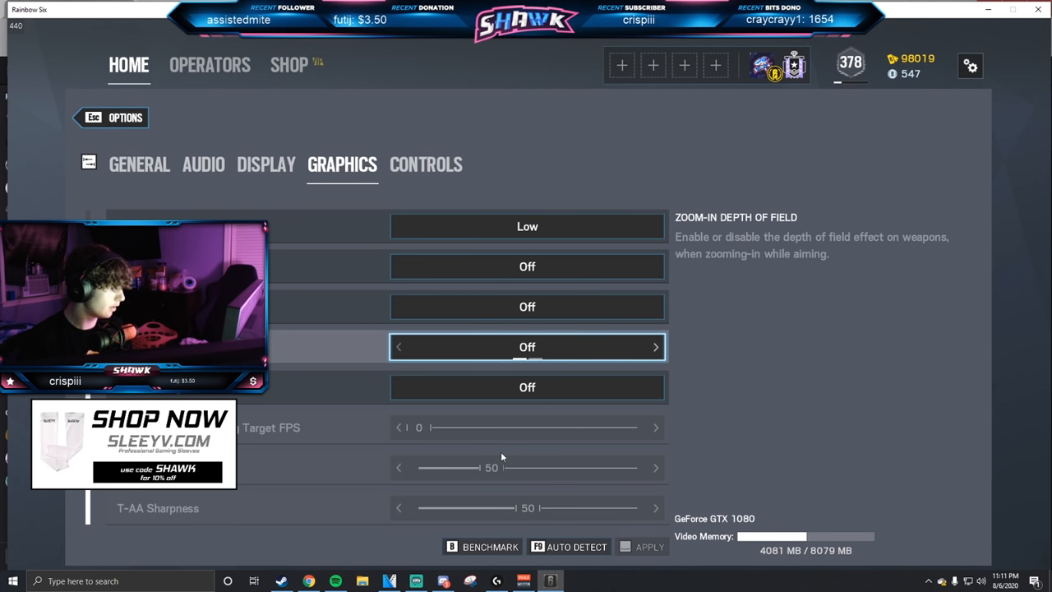
{"action": "left_click", "coordinate": [426, 164]}
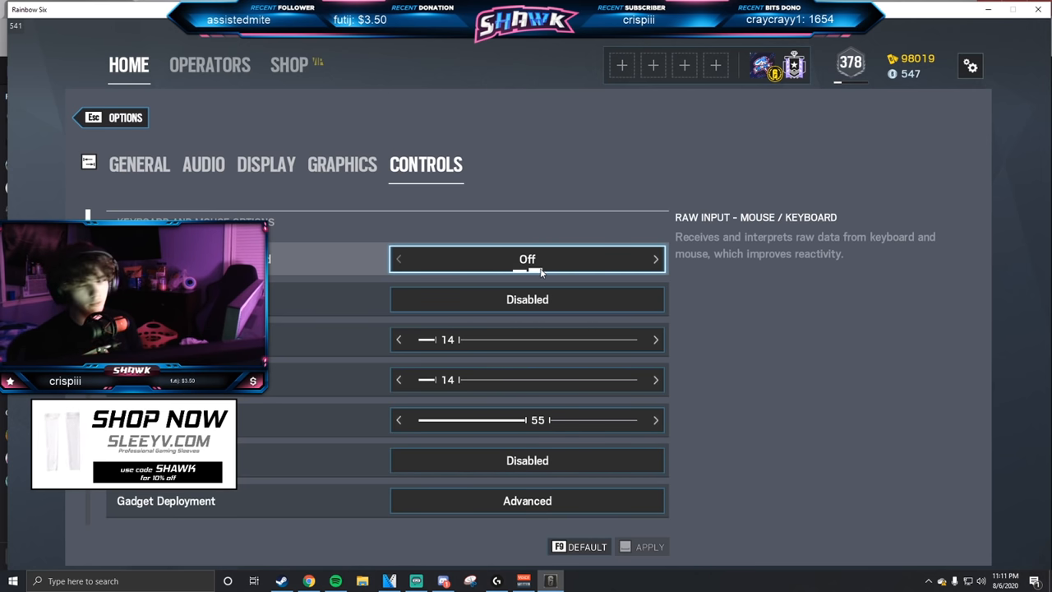
{"action": "mouse_move", "coordinate": [510, 227]}
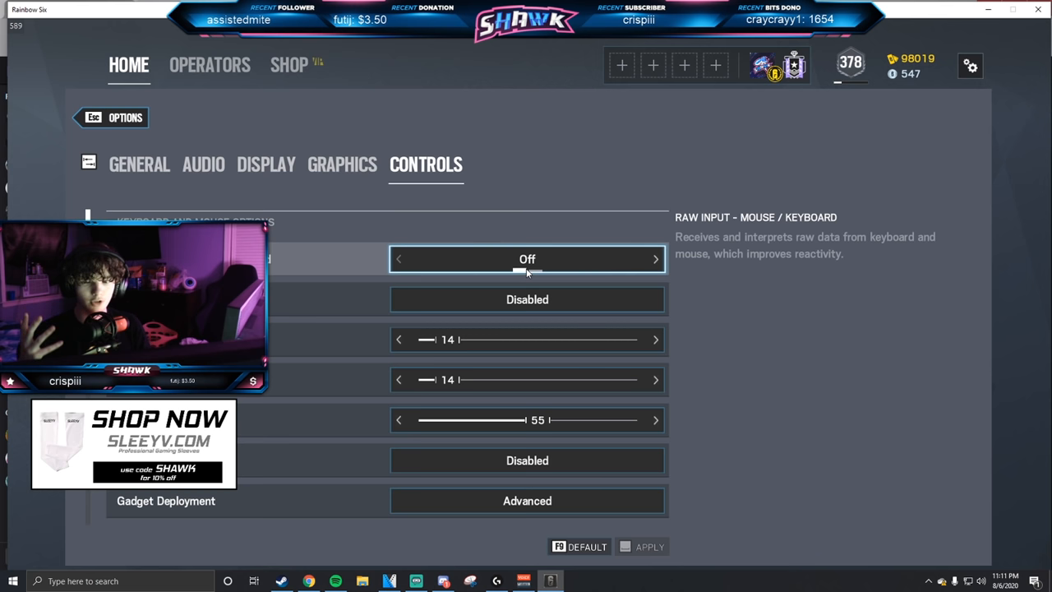
{"action": "mouse_move", "coordinate": [562, 242]}
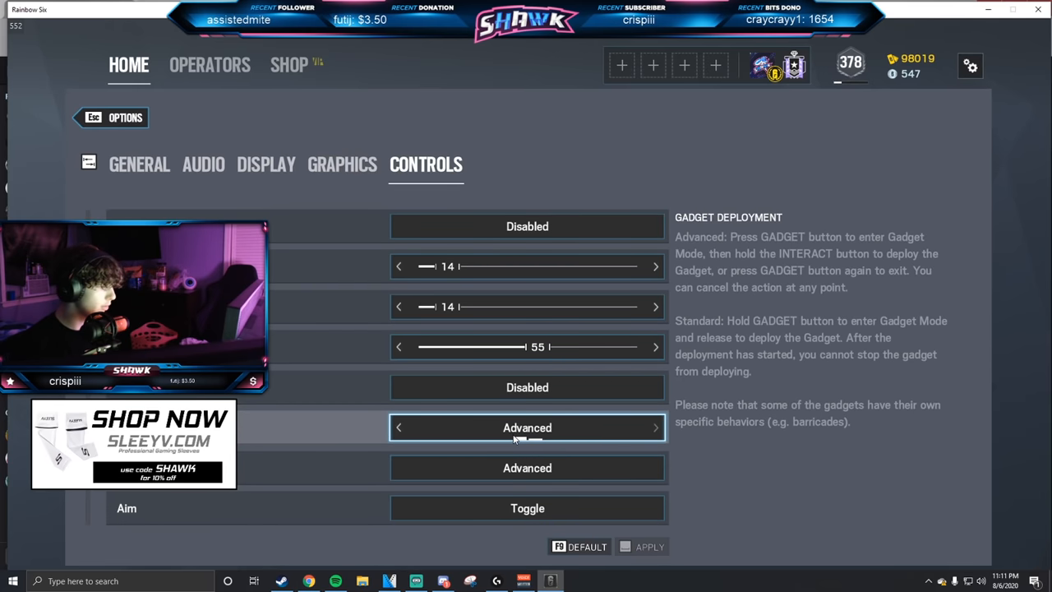
{"action": "mouse_move", "coordinate": [526, 467]}
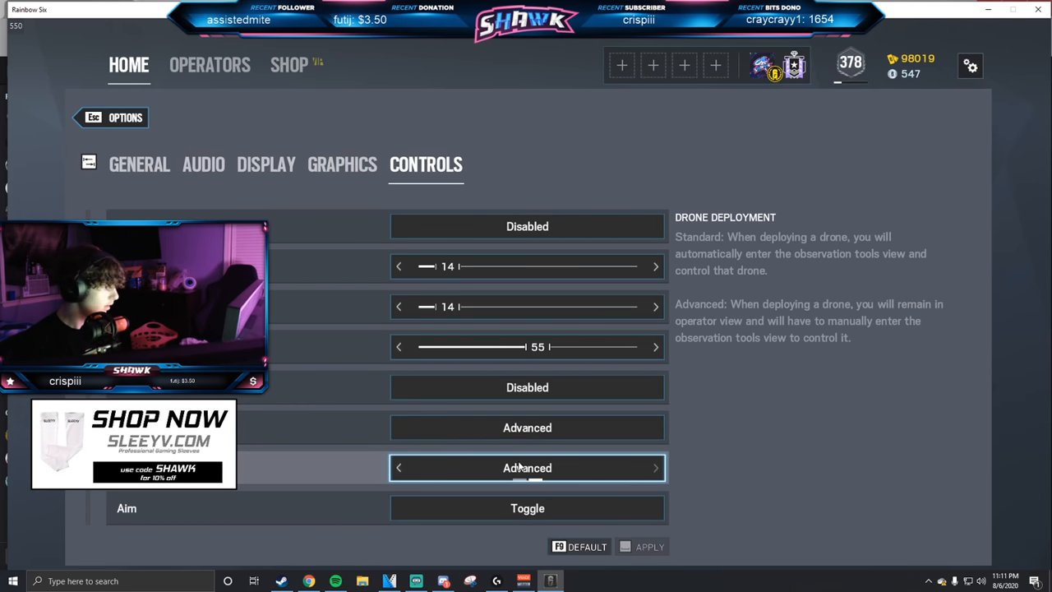
Scroll the Controls options past raw input Off, sensitivity 14 and Advanced gadget and drone deployment.
{"action": "scroll", "scroll_direction": "down", "scroll_amount": 3}
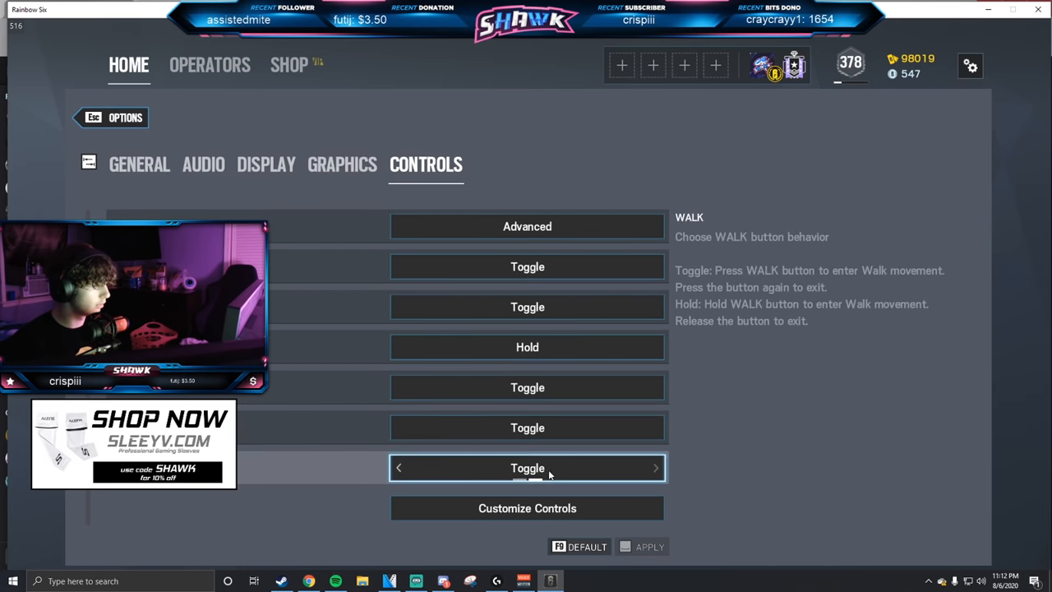
Enter Customize Controls to show general bindings such as Scoreboard, Ping and Push to Talk.
{"action": "left_click", "coordinate": [526, 508]}
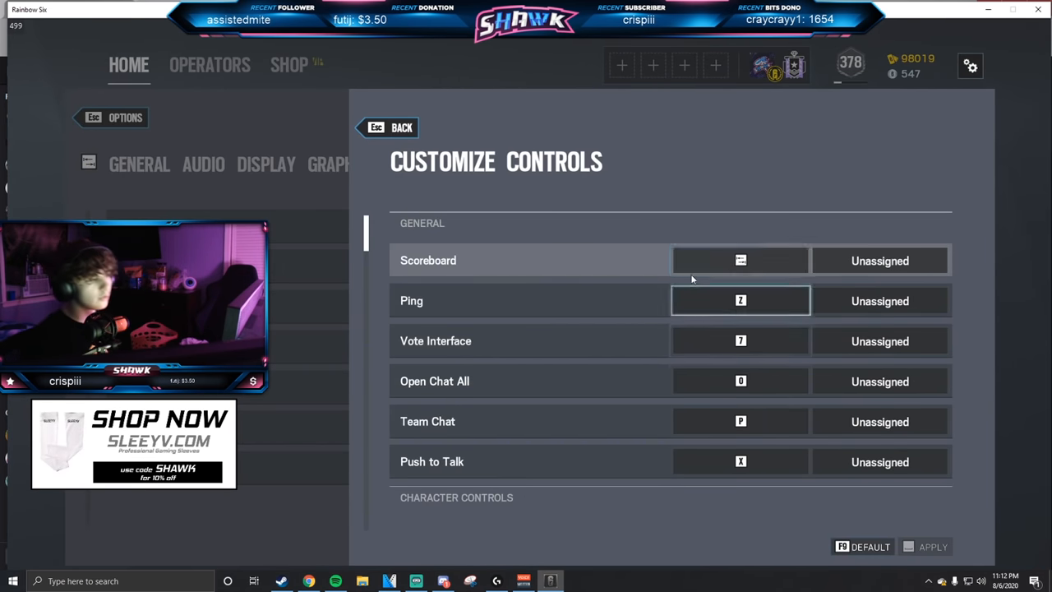
{"action": "left_click", "coordinate": [740, 299]}
{"action": "type", "text": "G"}
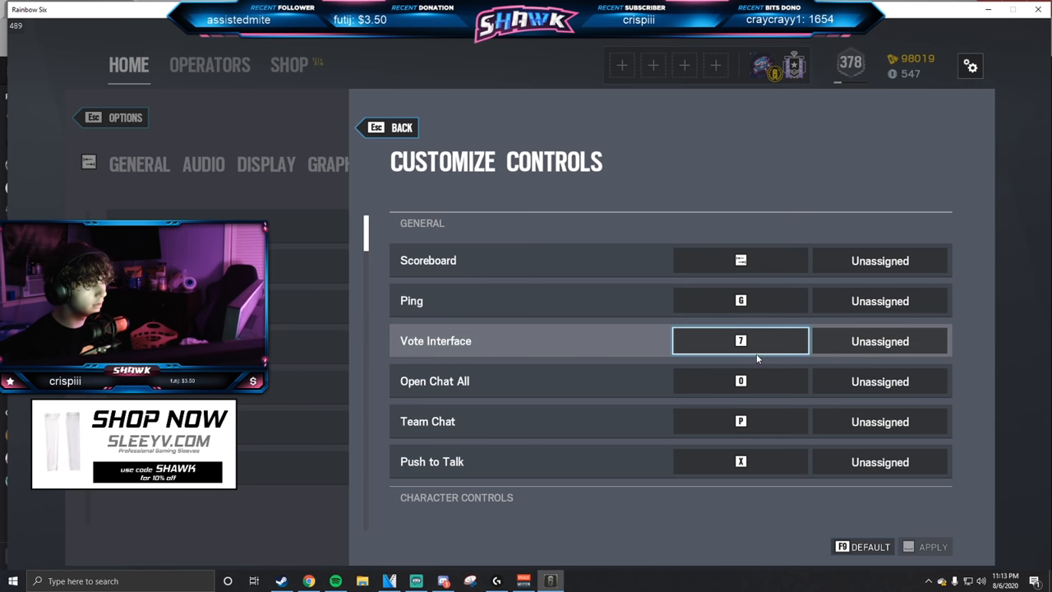
{"action": "mouse_move", "coordinate": [623, 343]}
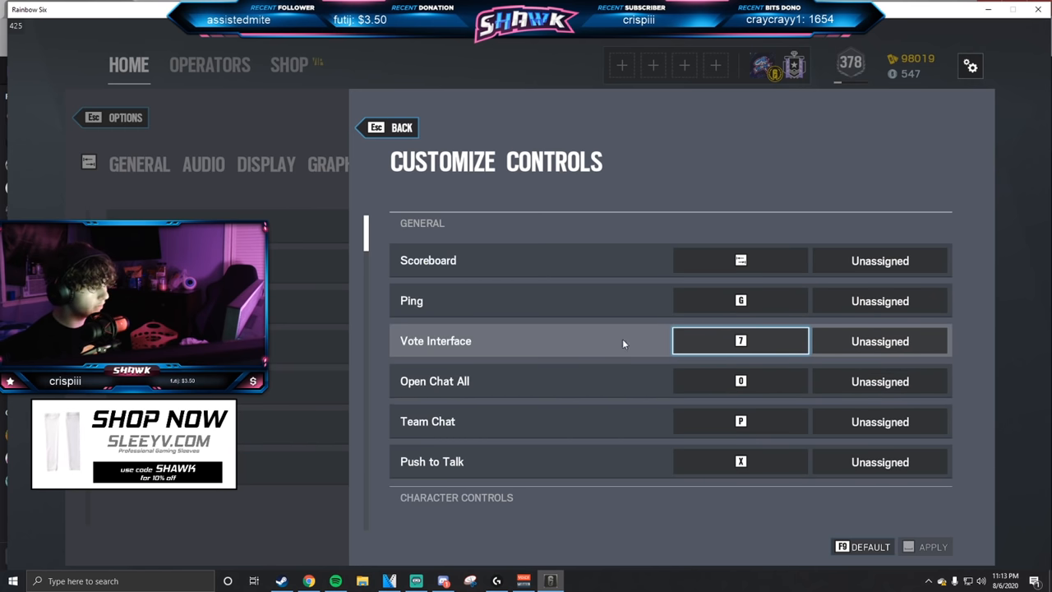
{"action": "left_click", "coordinate": [739, 381]}
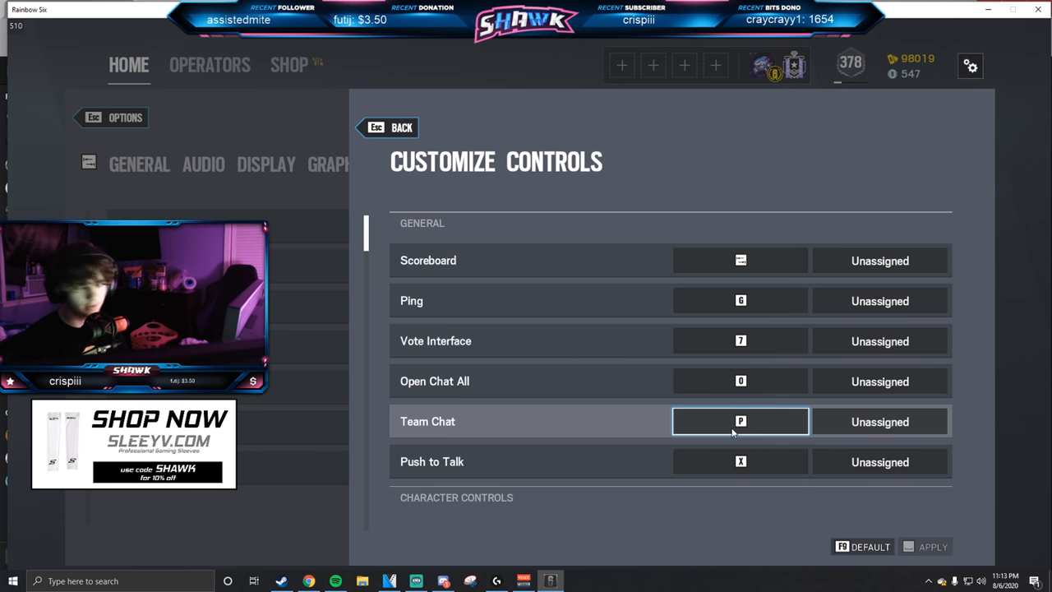
{"action": "mouse_move", "coordinate": [721, 427]}
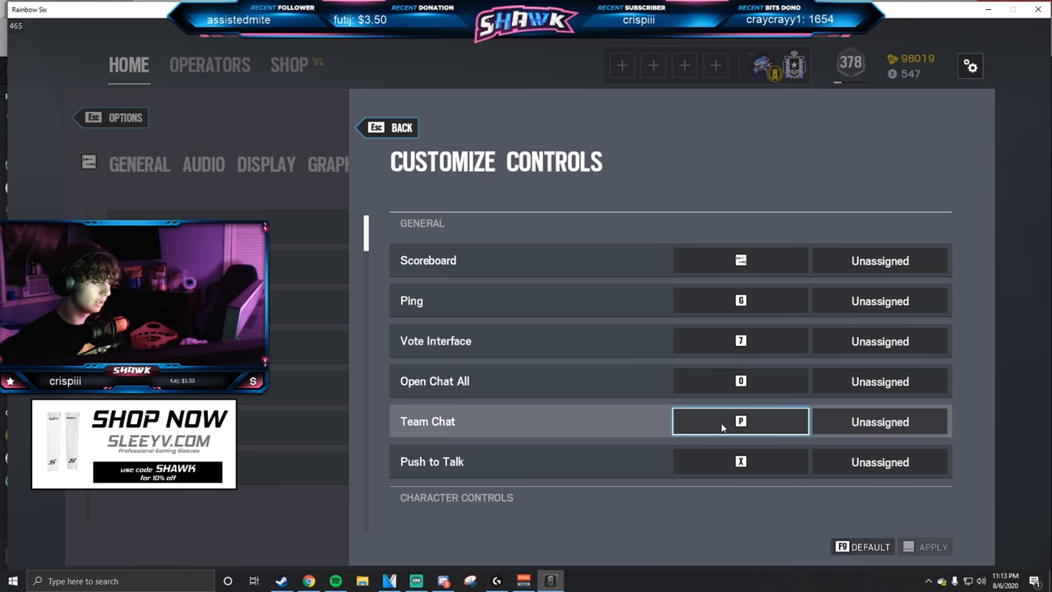
{"action": "scroll", "scroll_direction": "down", "scroll_amount": 3}
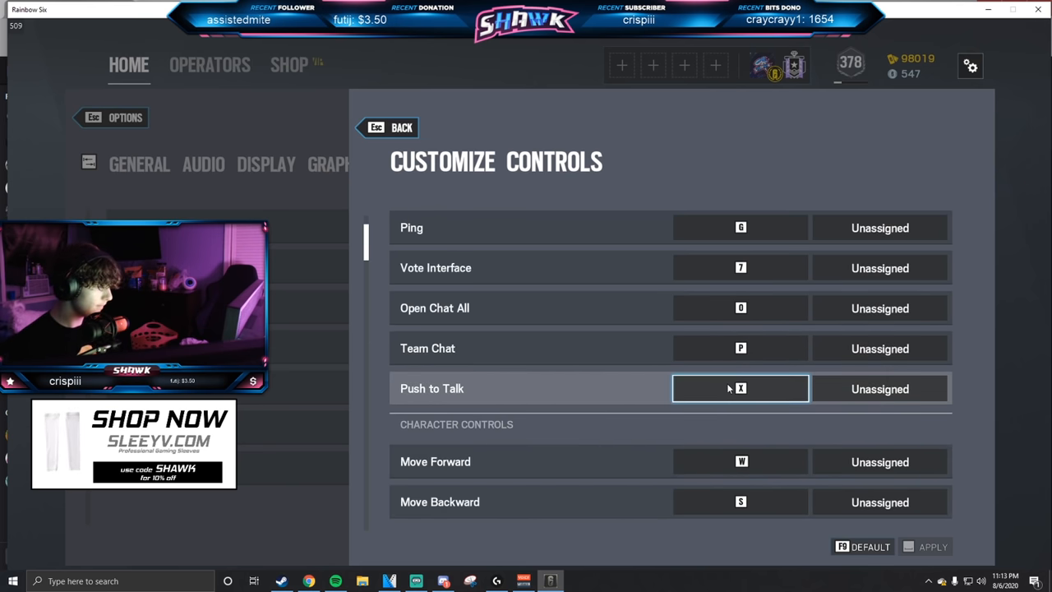
{"action": "mouse_move", "coordinate": [731, 391]}
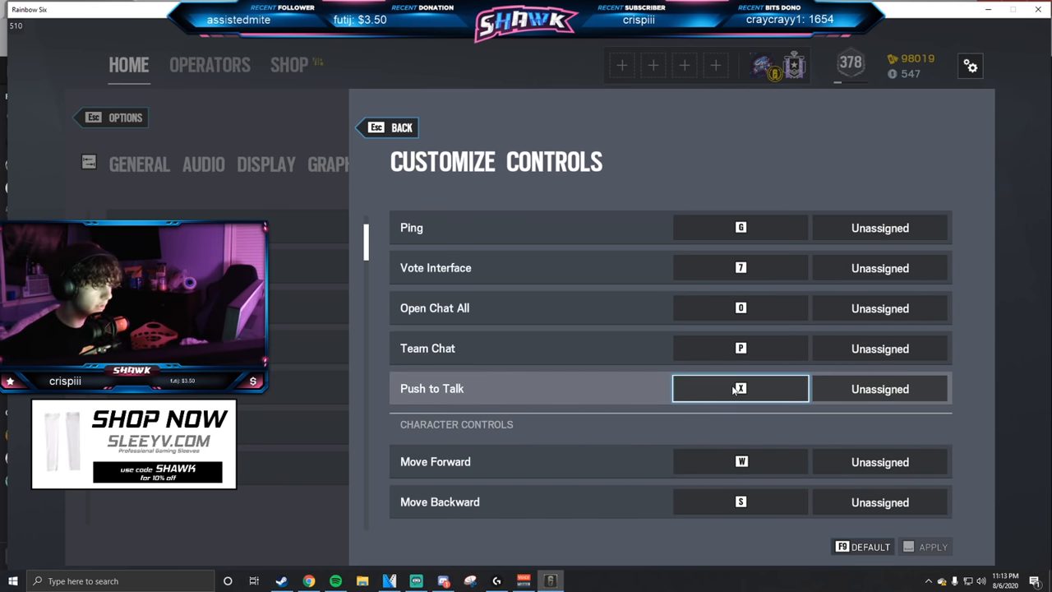
{"action": "scroll", "scroll_direction": "down", "scroll_amount": 3}
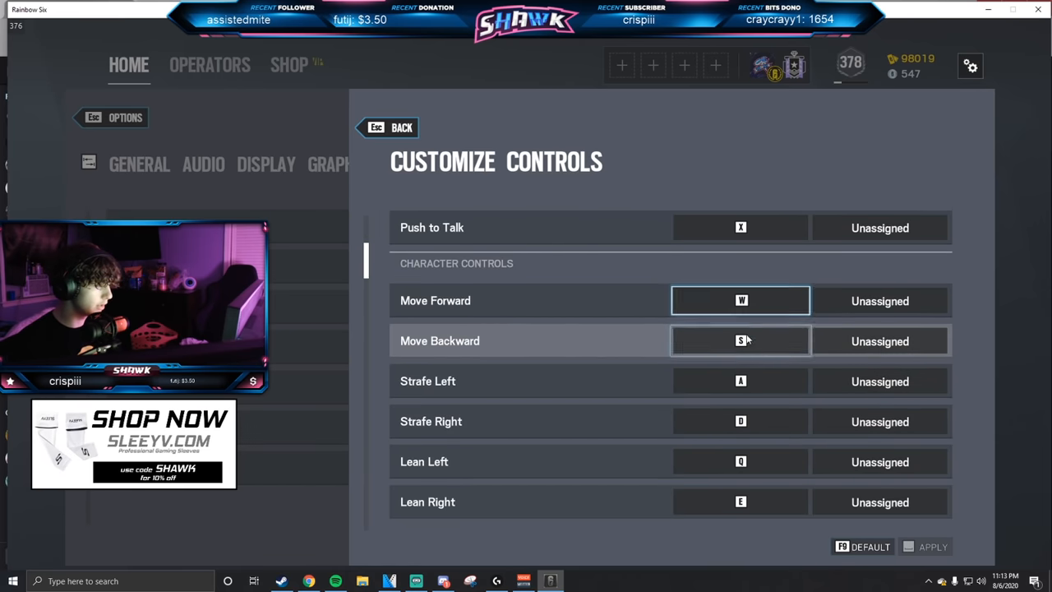
{"action": "scroll", "scroll_direction": "down", "scroll_amount": 3}
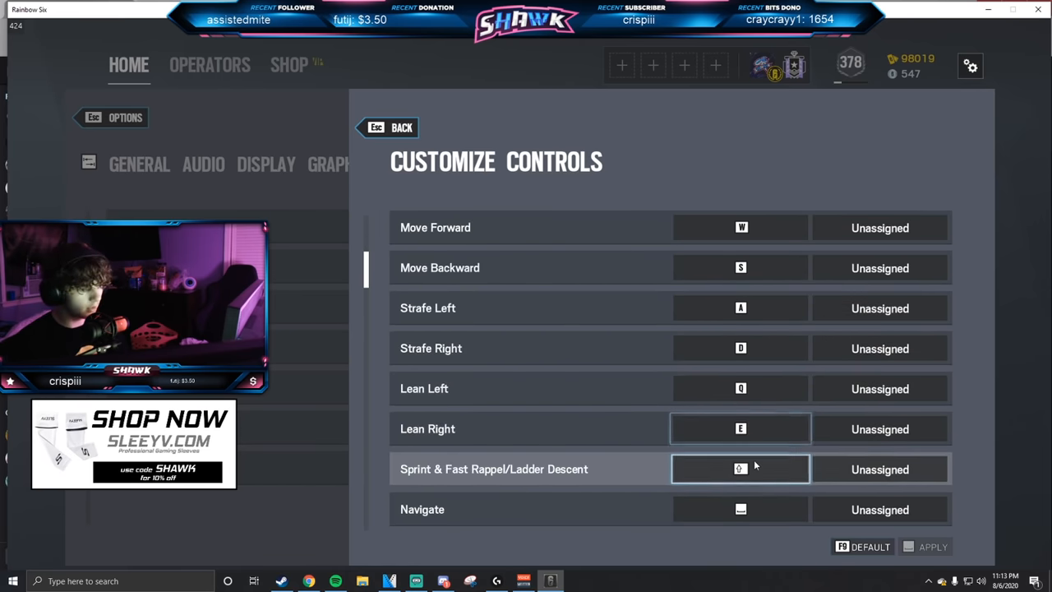
{"action": "left_click", "coordinate": [740, 468]}
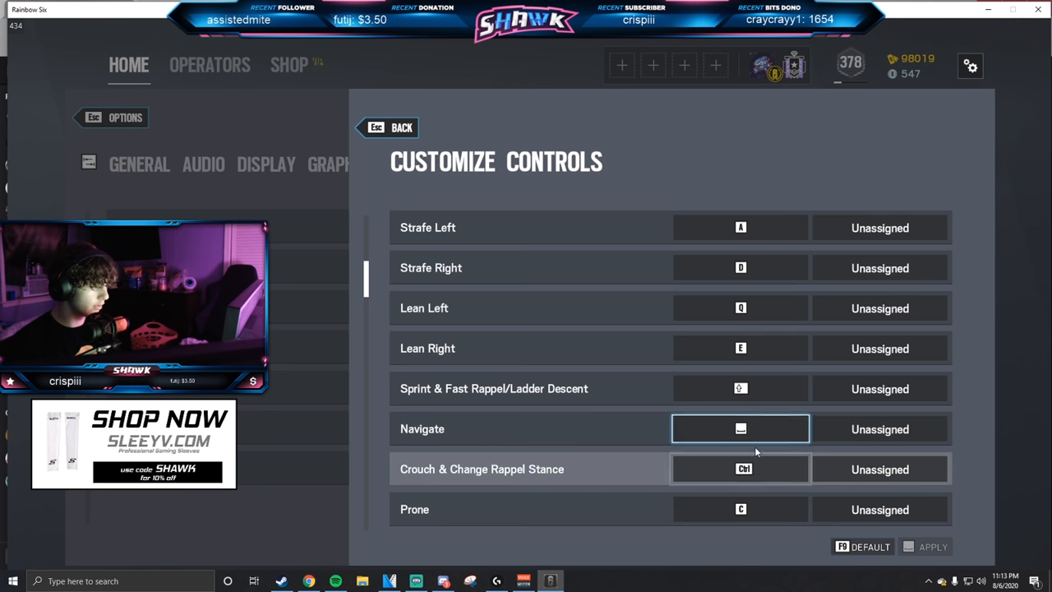
{"action": "left_click", "coordinate": [740, 471]}
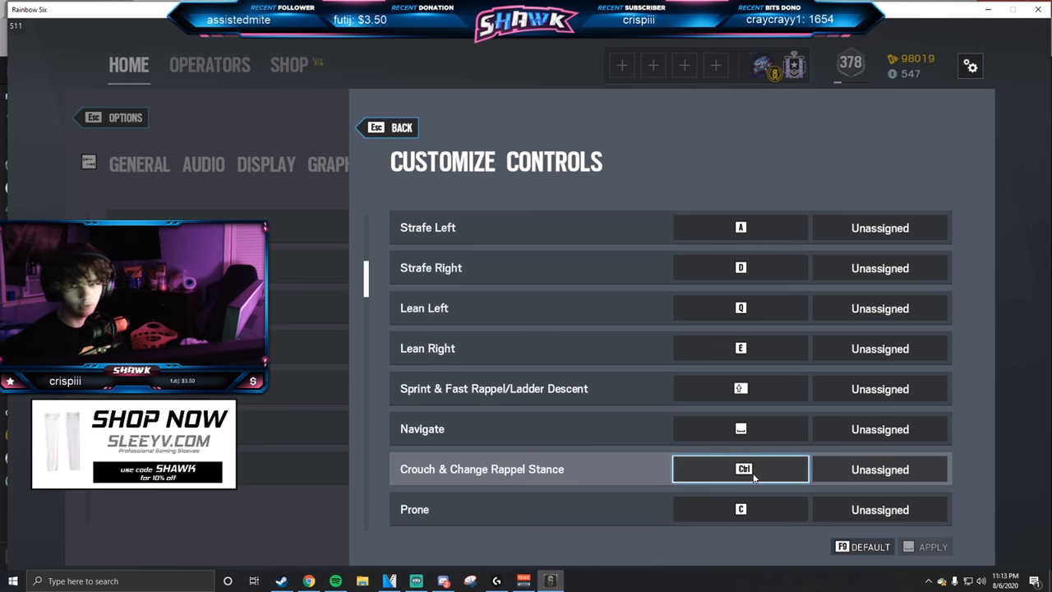
{"action": "scroll", "scroll_direction": "down", "scroll_amount": 3}
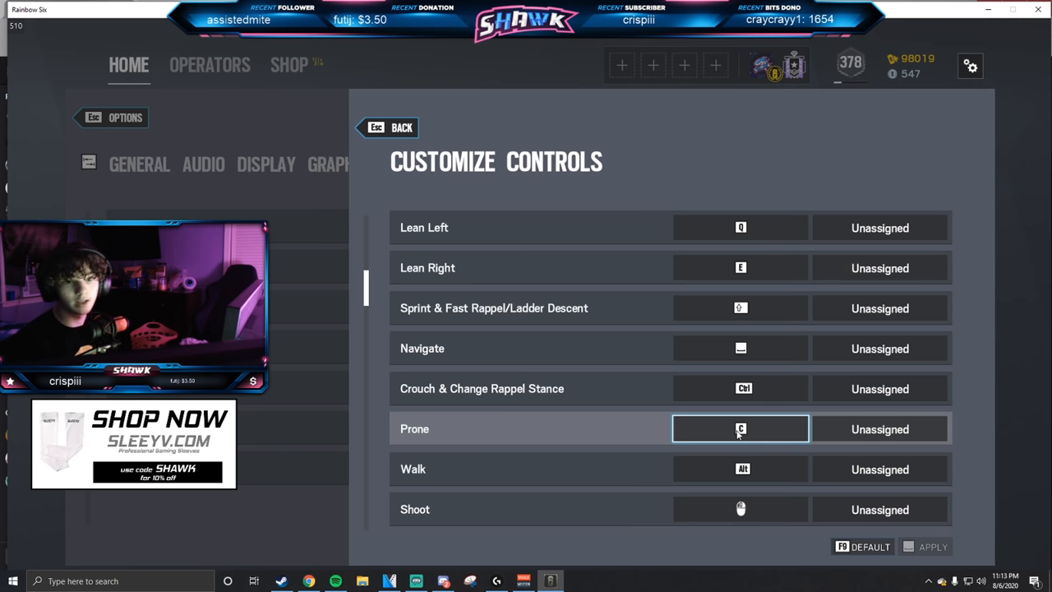
{"action": "left_click", "coordinate": [740, 470]}
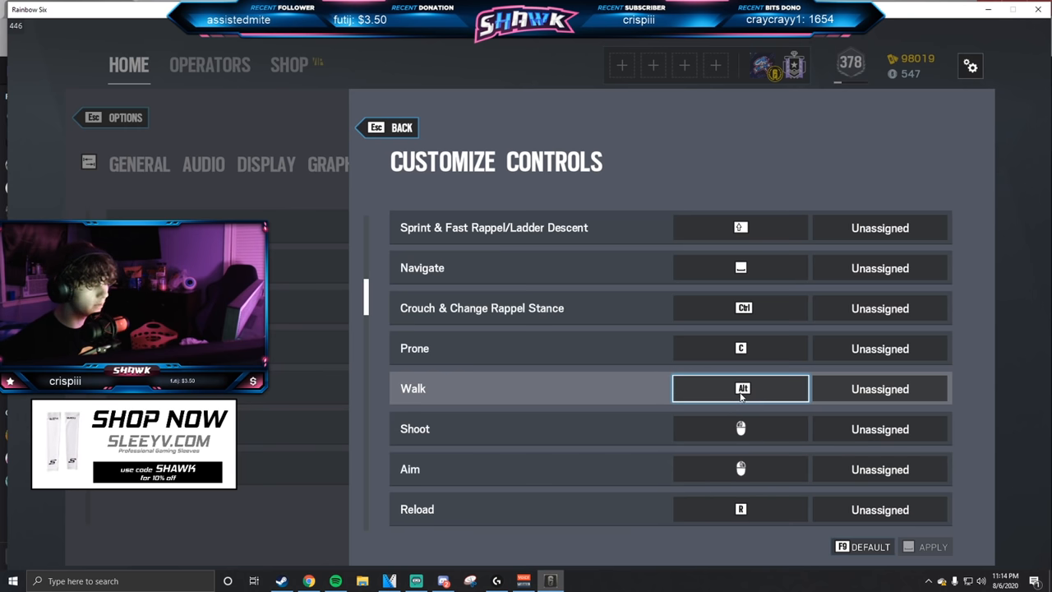
{"action": "mouse_move", "coordinate": [732, 394]}
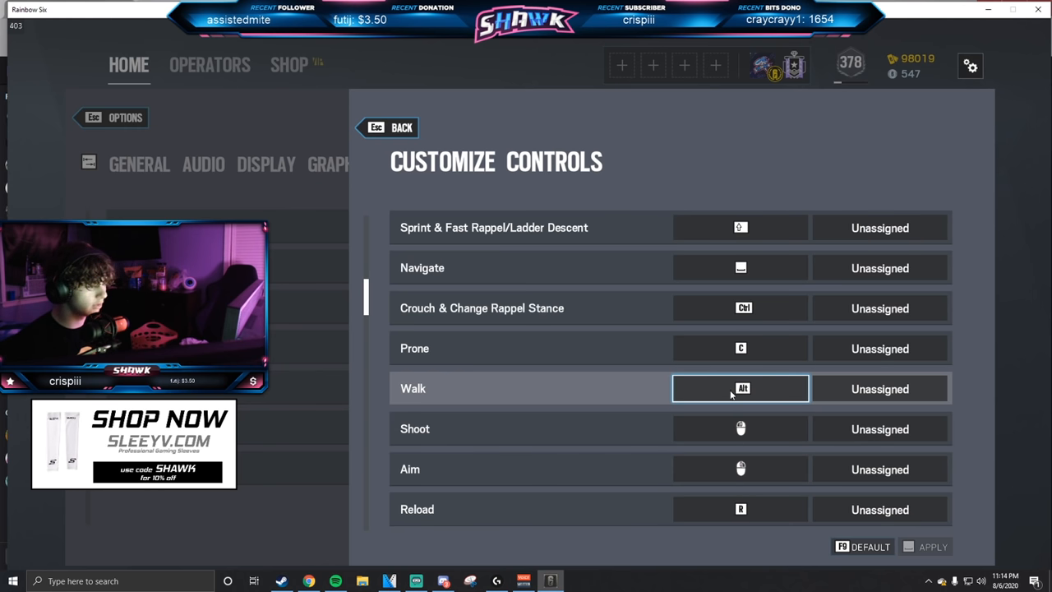
{"action": "left_click", "coordinate": [740, 428]}
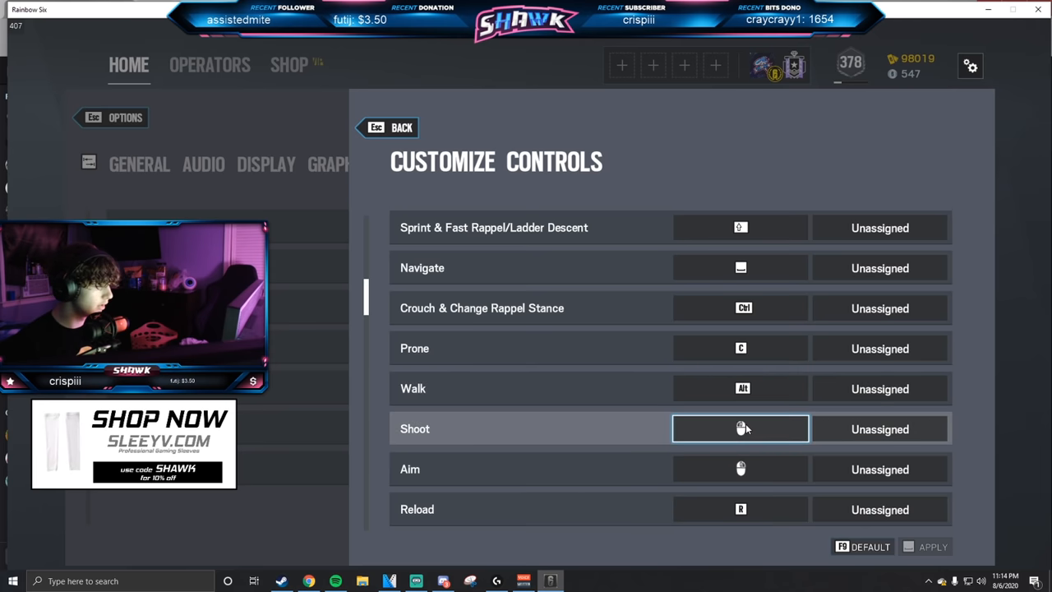
{"action": "scroll", "scroll_direction": "down", "scroll_amount": 3}
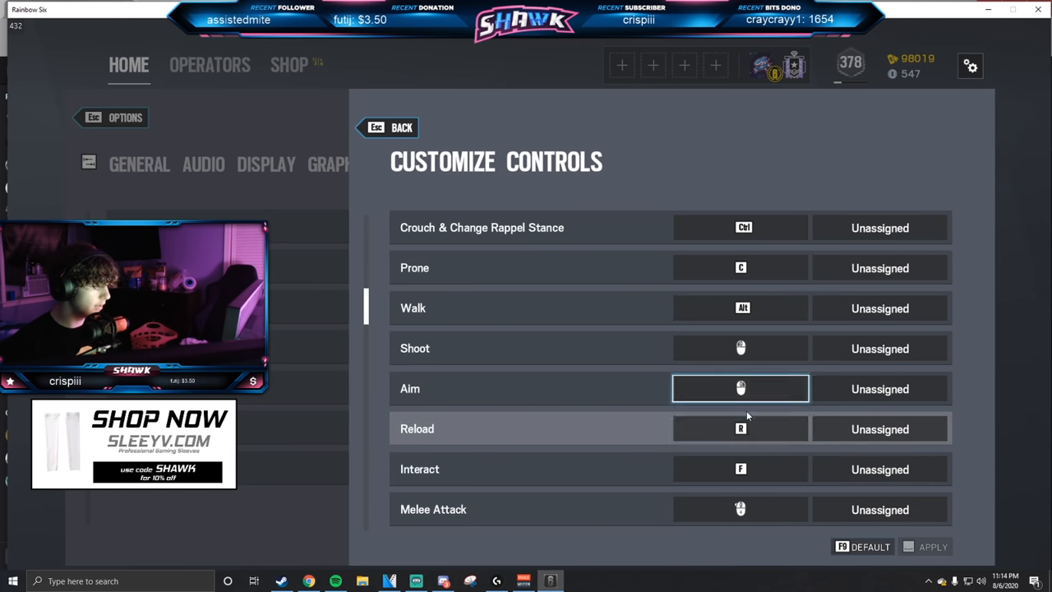
Scroll through the remaining key bindings down to the observation tool controls.
{"action": "scroll", "scroll_direction": "down", "scroll_amount": 3}
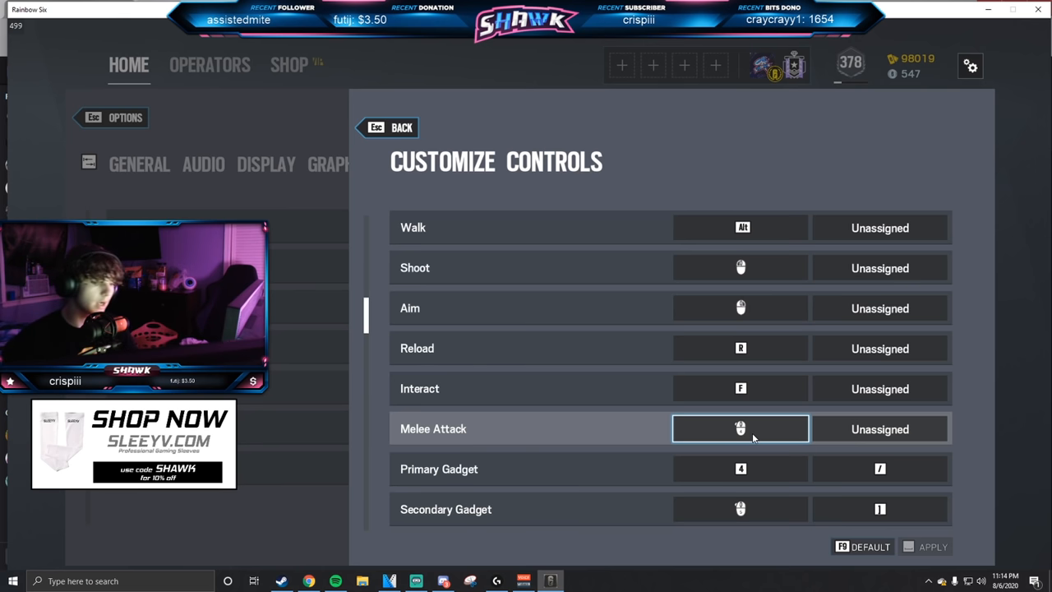
{"action": "left_click", "coordinate": [740, 469]}
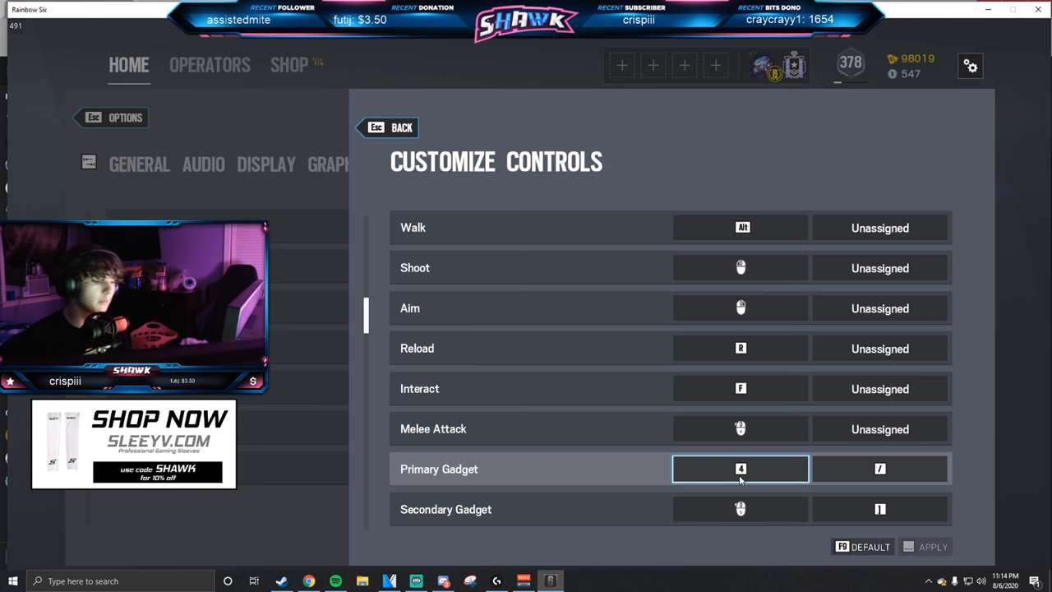
{"action": "left_click", "coordinate": [740, 509]}
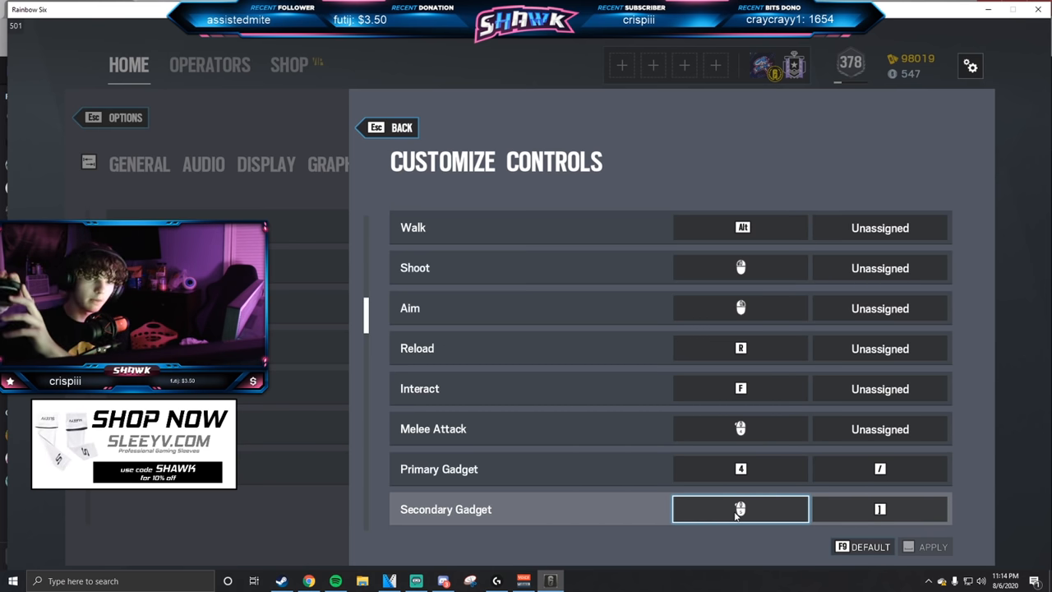
{"action": "scroll", "scroll_direction": "down", "scroll_amount": 3}
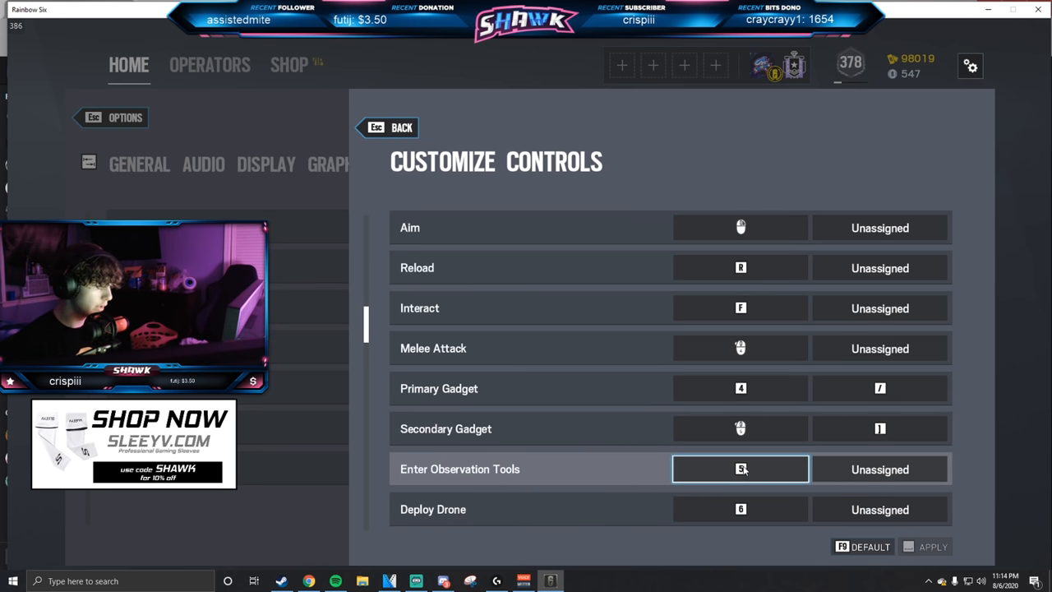
{"action": "scroll", "scroll_direction": "down", "scroll_amount": 3}
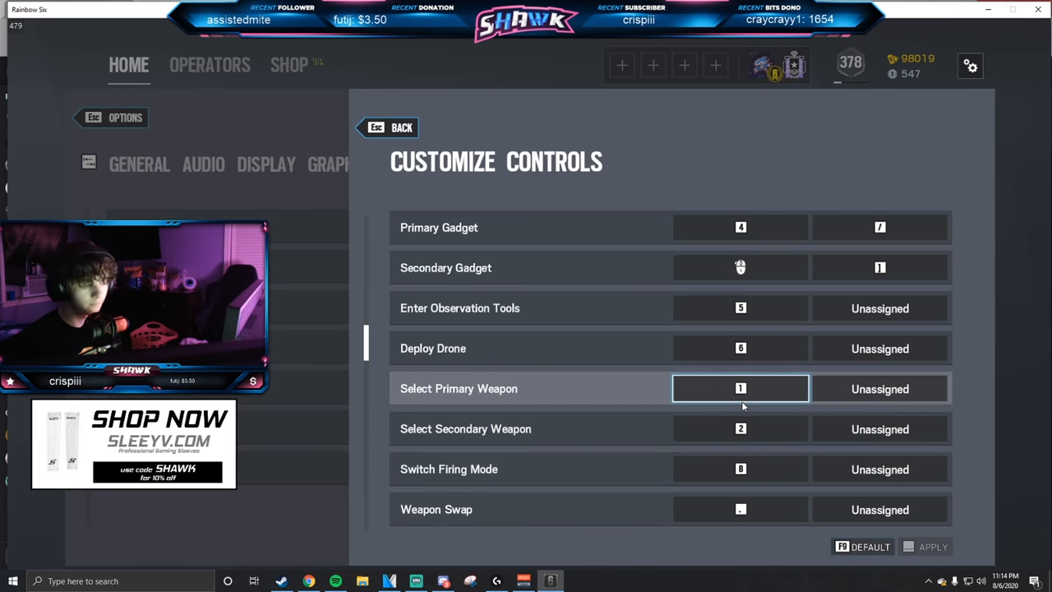
{"action": "left_click", "coordinate": [740, 428]}
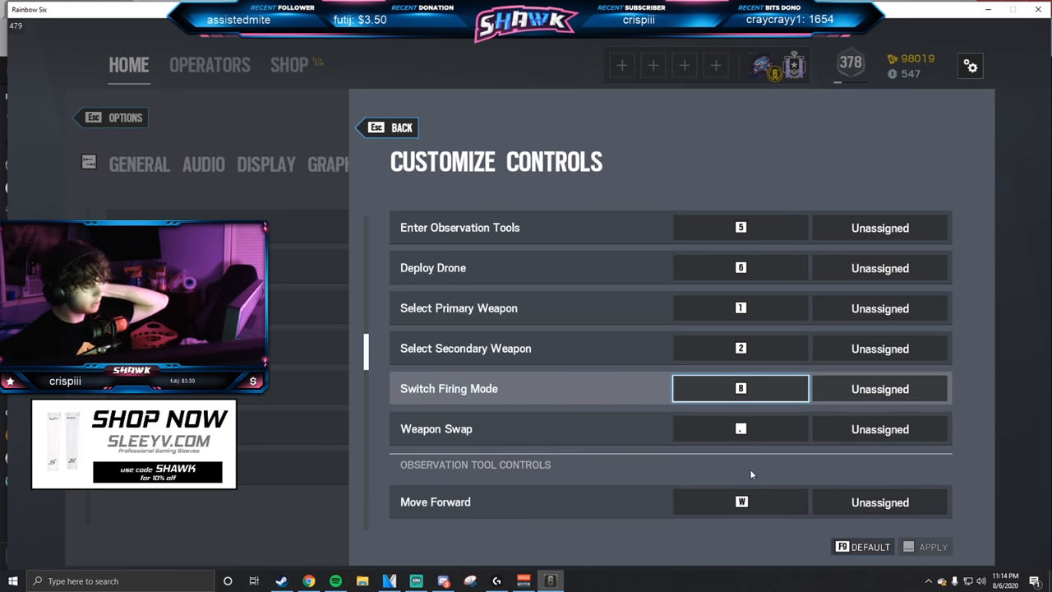
{"action": "scroll", "scroll_direction": "down", "scroll_amount": 3}
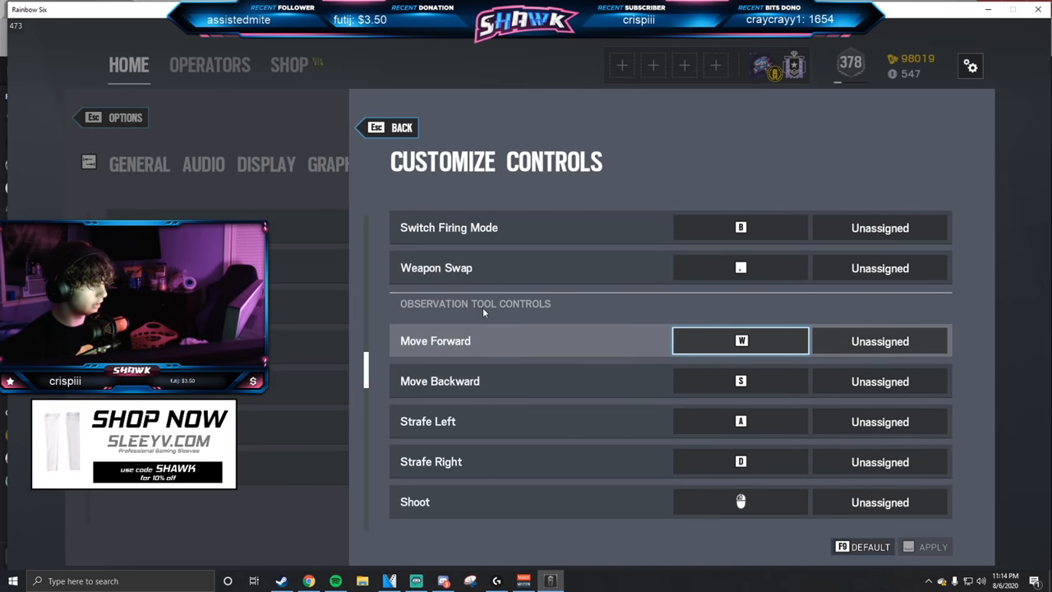
{"action": "scroll", "scroll_direction": "down", "scroll_amount": 3}
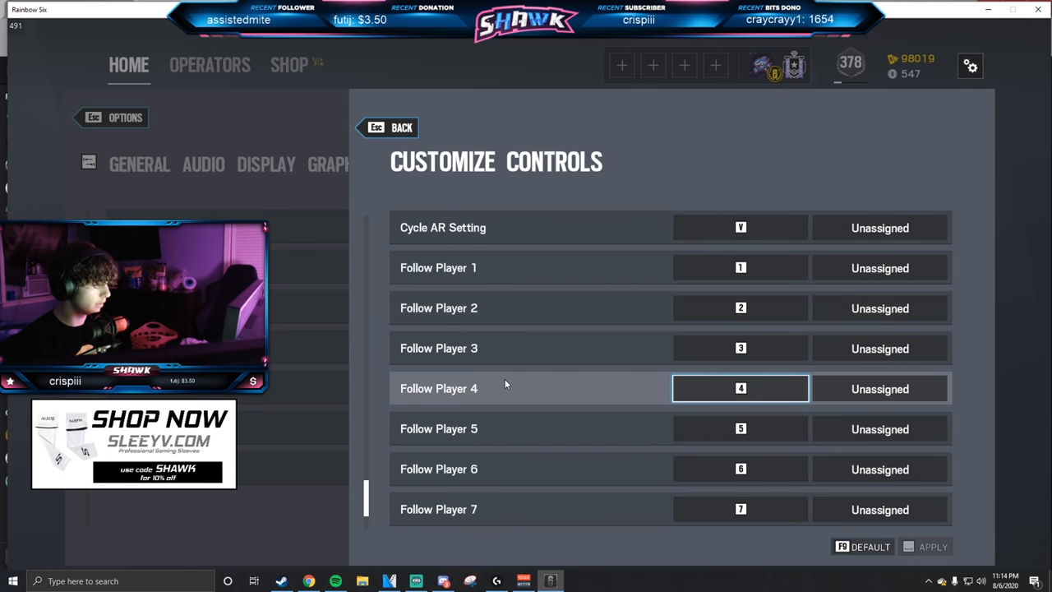
Leave the key binding list for the Controls tab and return to the General options page.
{"action": "left_click", "coordinate": [386, 129]}
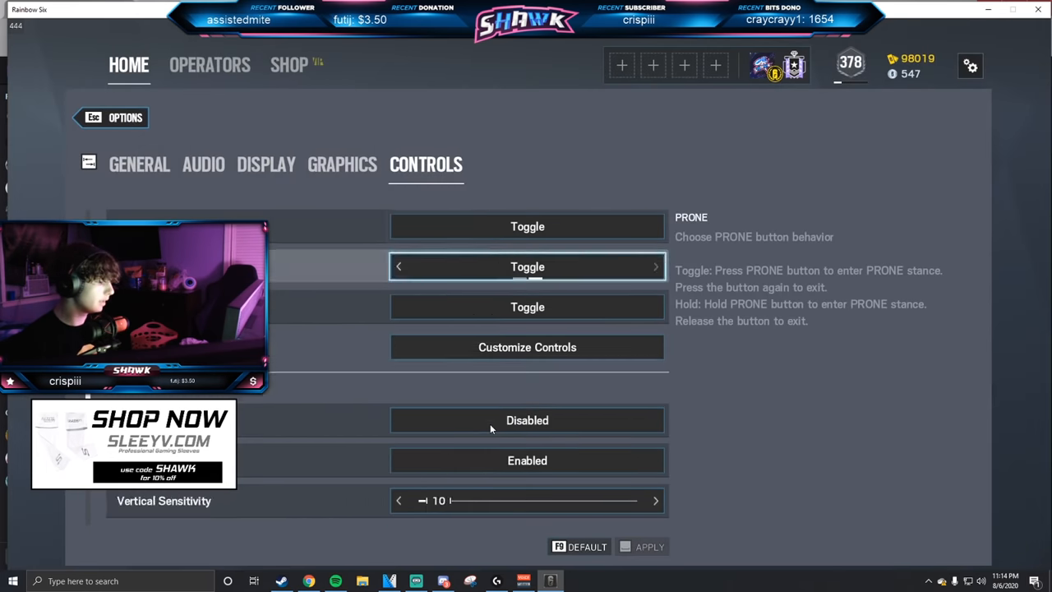
{"action": "scroll", "scroll_direction": "down", "scroll_amount": 3}
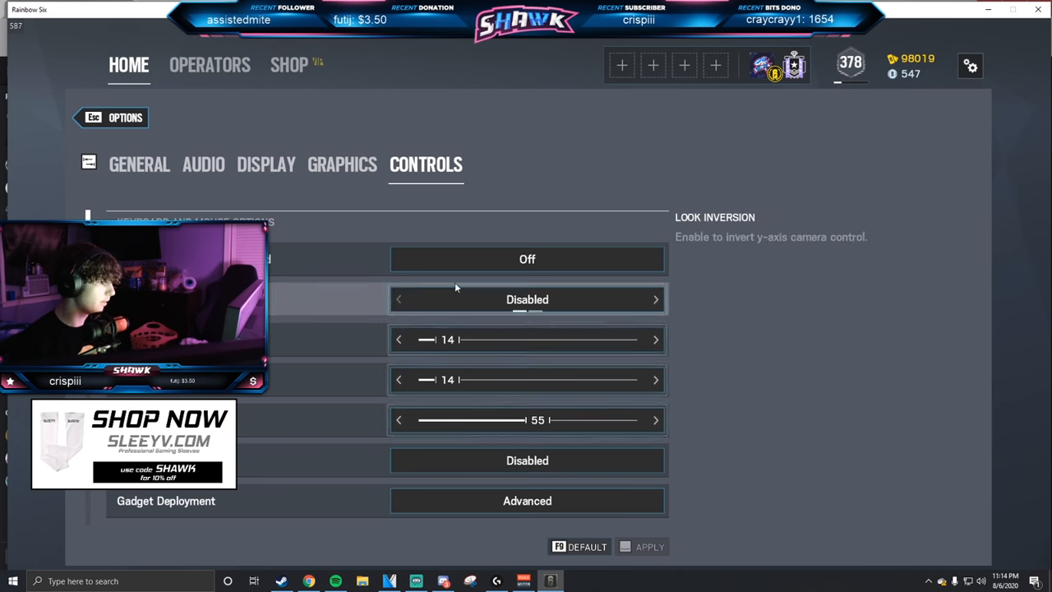
{"action": "left_click", "coordinate": [138, 164]}
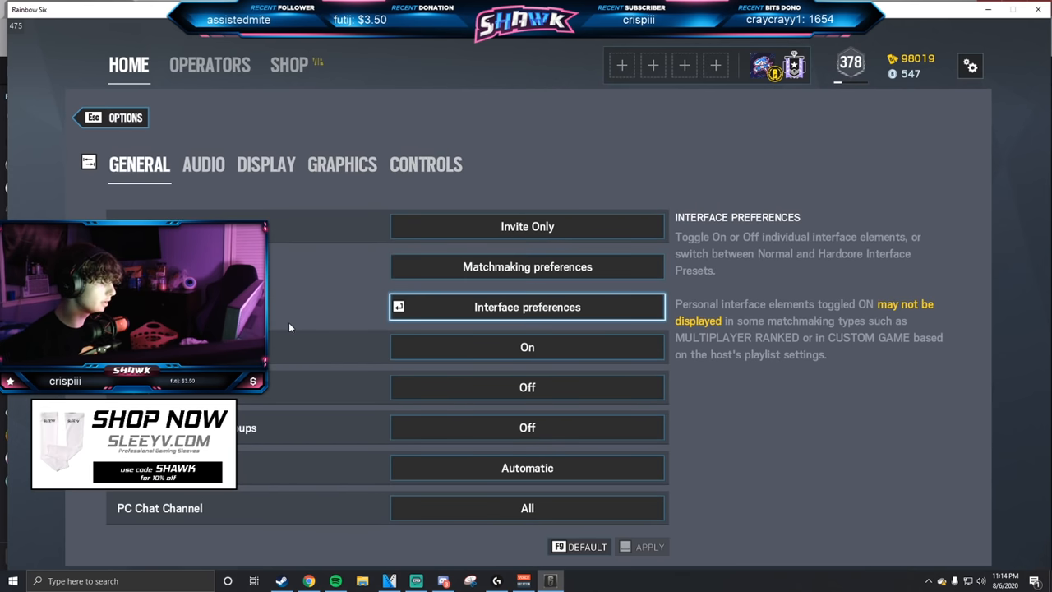